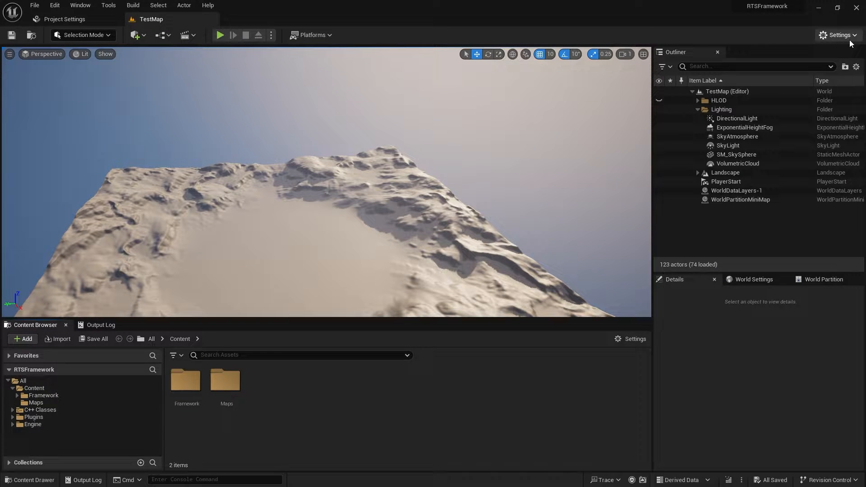
# Step: Create a Blank plugin named RTSCharacter with author 'Rogue Entity' from the Plugins browser
pyautogui.click(837, 35)
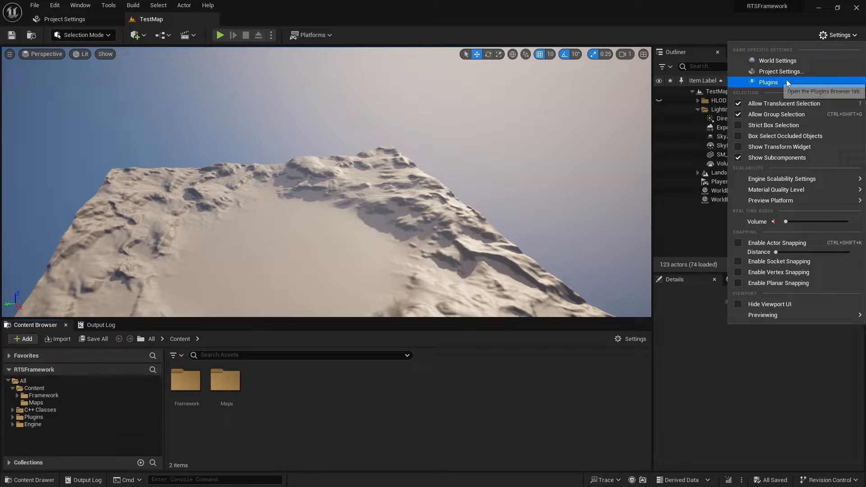
pyautogui.click(768, 82)
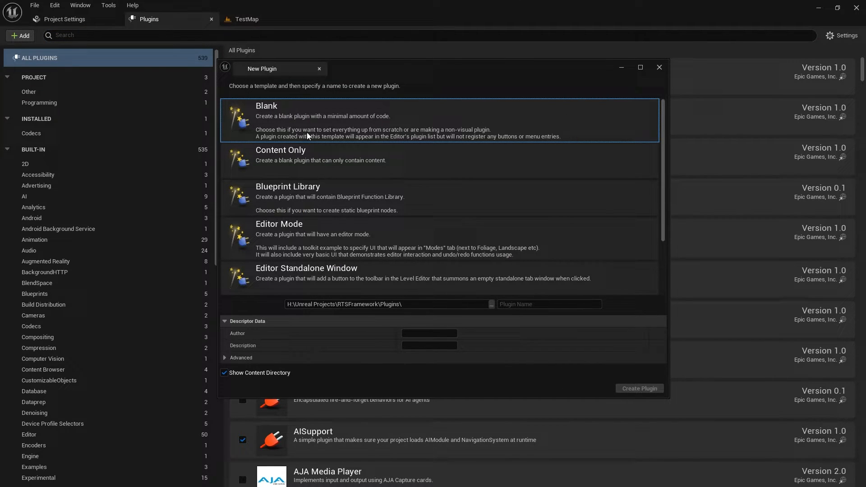
pyautogui.click(549, 304)
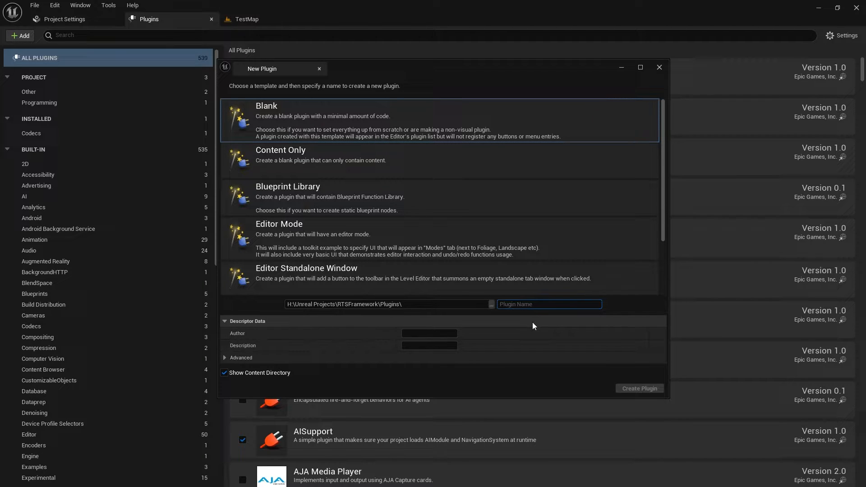
pyautogui.write('RTSCha')
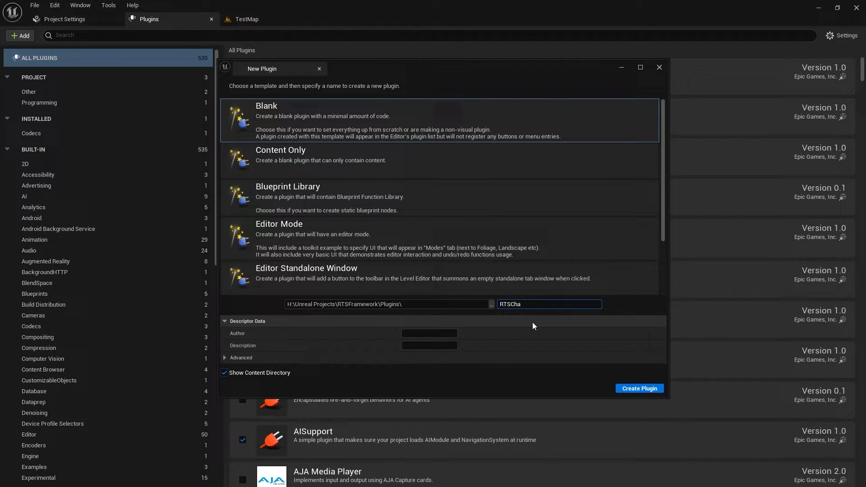
pyautogui.write('Rogue E')
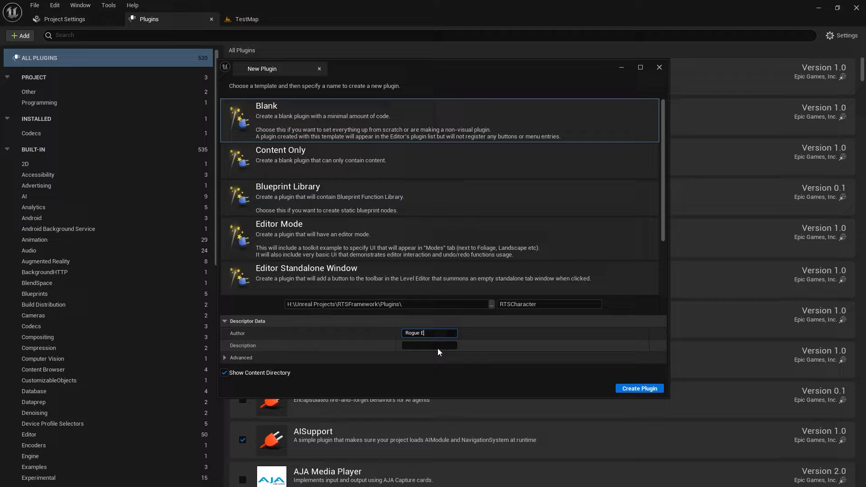
pyautogui.write('ntity')
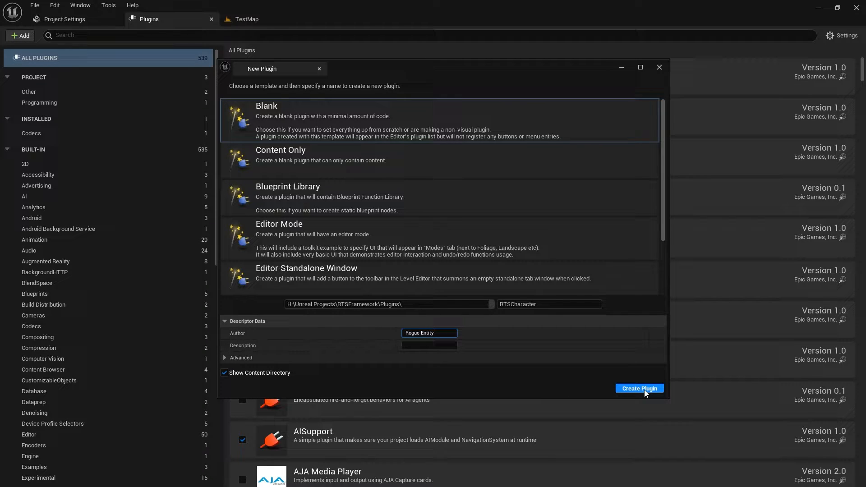
pyautogui.click(640, 389)
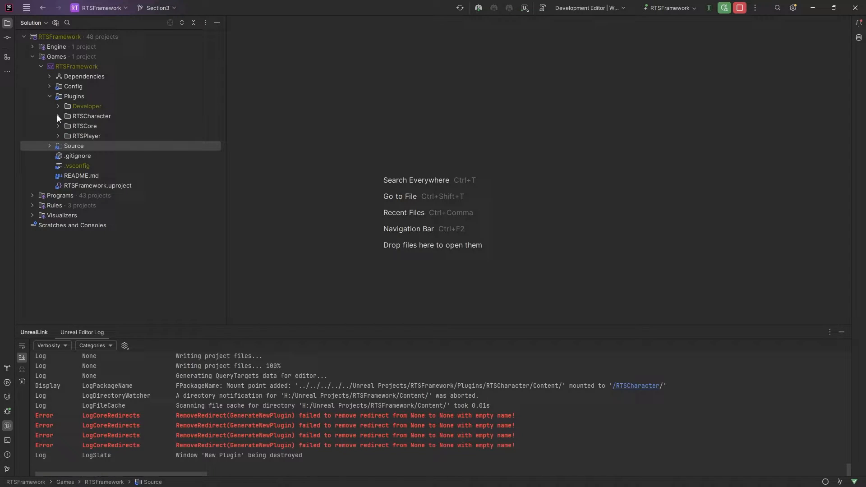
# Step: Reveal the new RTSCharacter plugin's Source folders in Rider's project tree
pyautogui.click(57, 116)
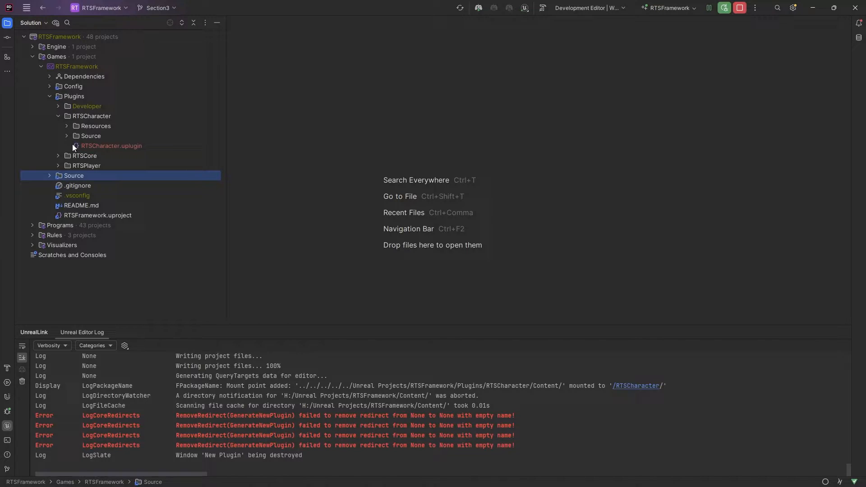
pyautogui.click(67, 136)
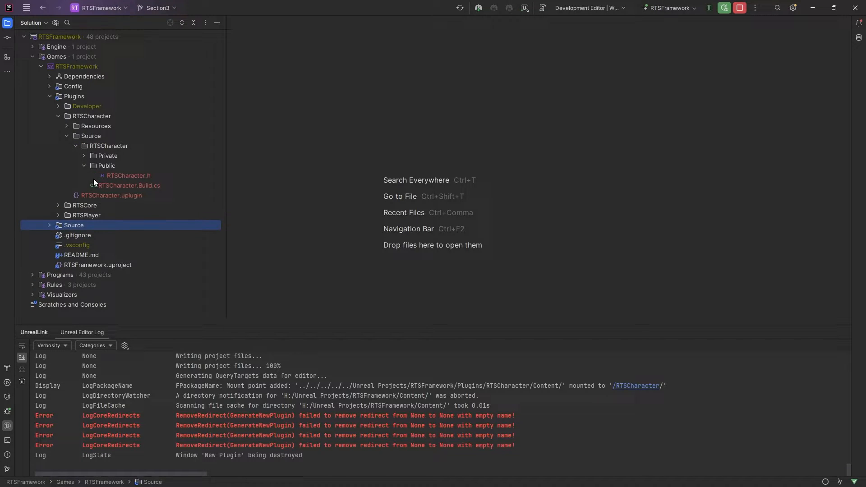
# Step: Add Unreal class RTSCharacter_Base with Character parent into the plugin's Public\Characters path
pyautogui.rightClick(105, 165)
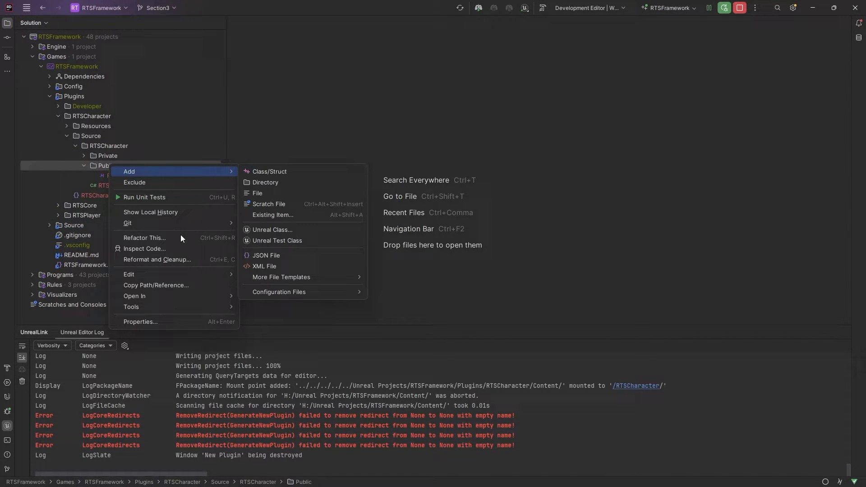
pyautogui.click(273, 229)
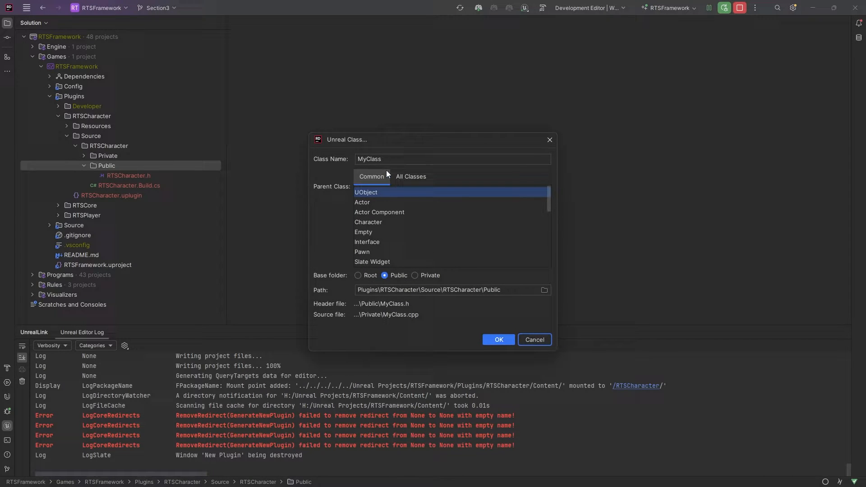
pyautogui.click(369, 222)
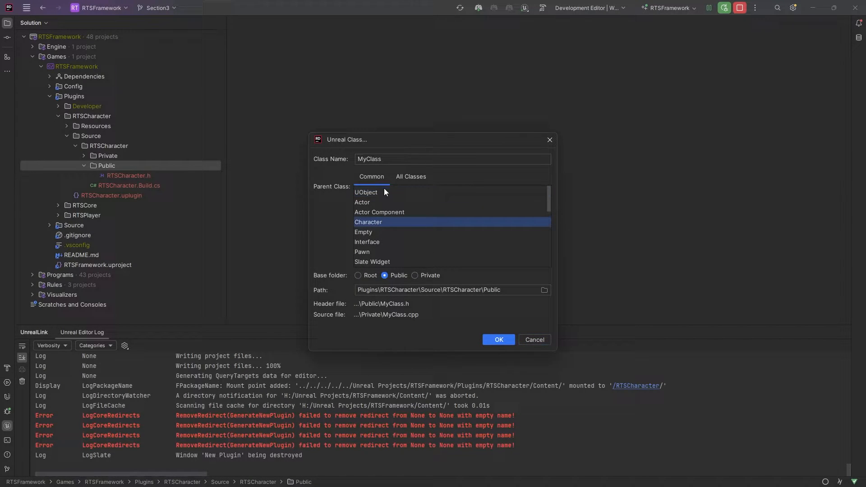
pyautogui.write('RTSCharacterBase')
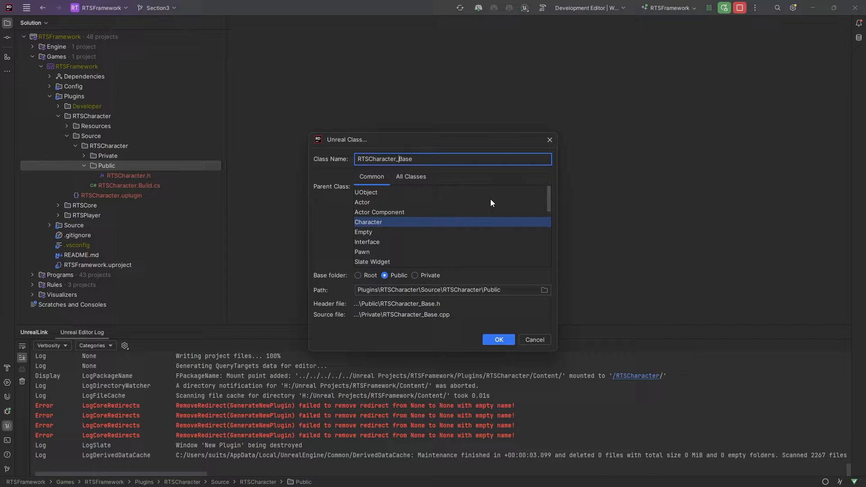
pyautogui.click(448, 290)
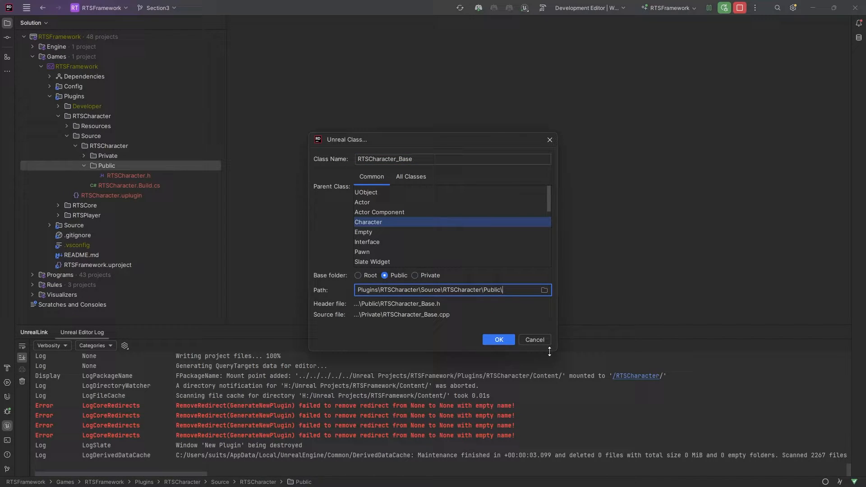
pyautogui.write('Characters')
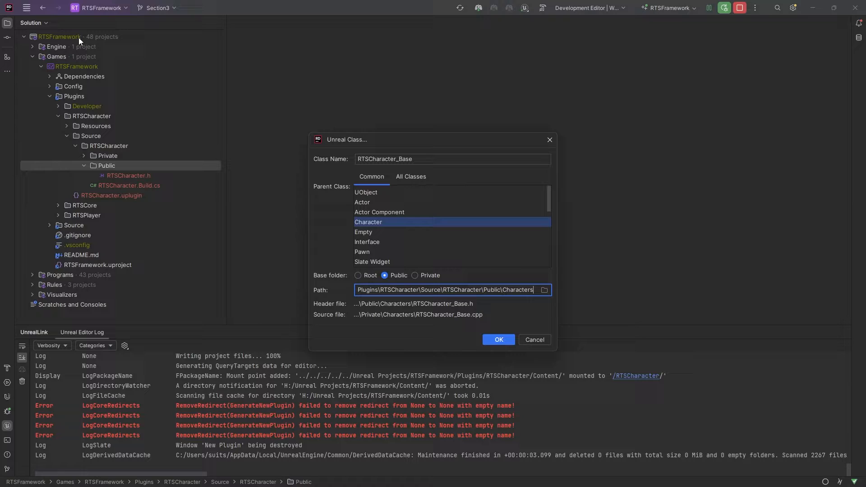
pyautogui.moveTo(185, 259)
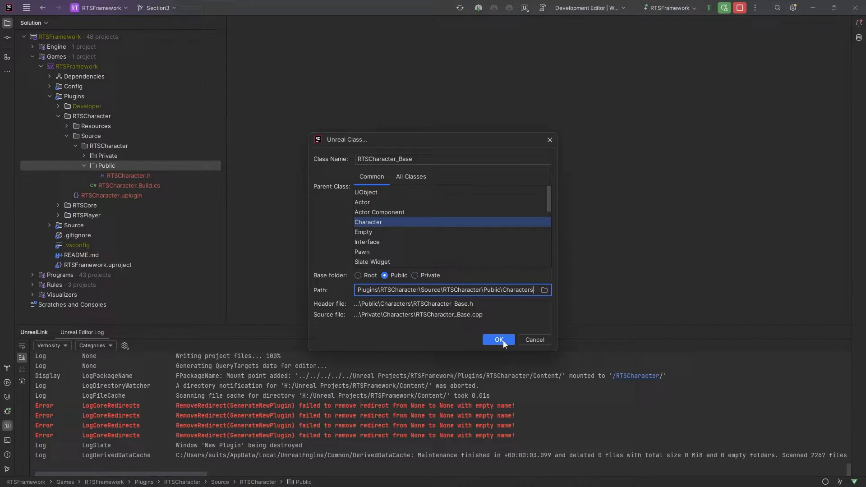
pyautogui.click(497, 340)
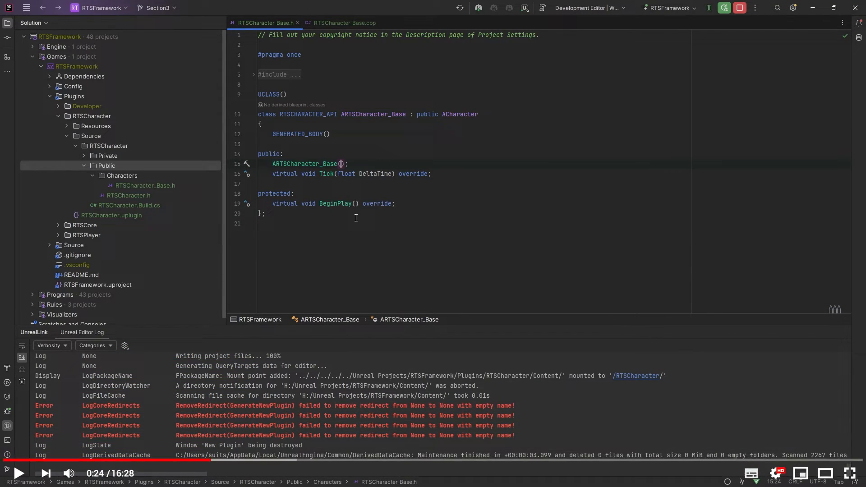
# Step: Give RTSCharacter_Base an explicit constructor taking const FObjectInitializer& and calling Super(ObjectInitializer)
pyautogui.write('const FObjectInitializer& ObjectInitializer')
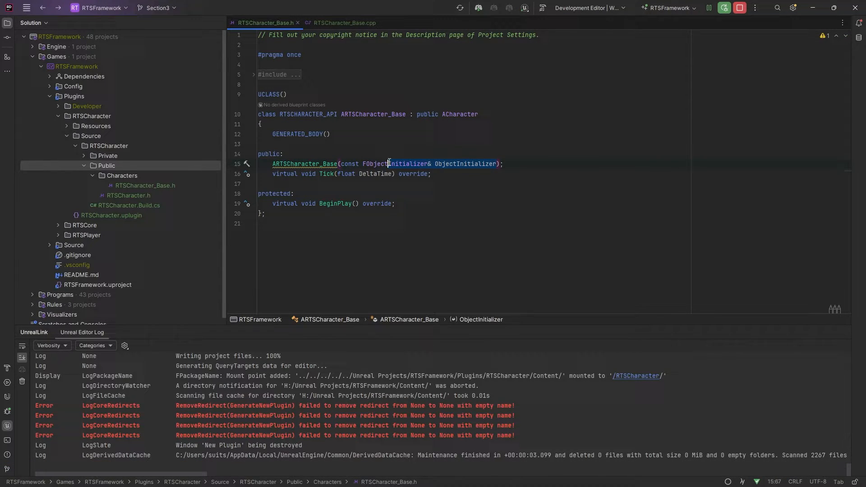
pyautogui.click(345, 23)
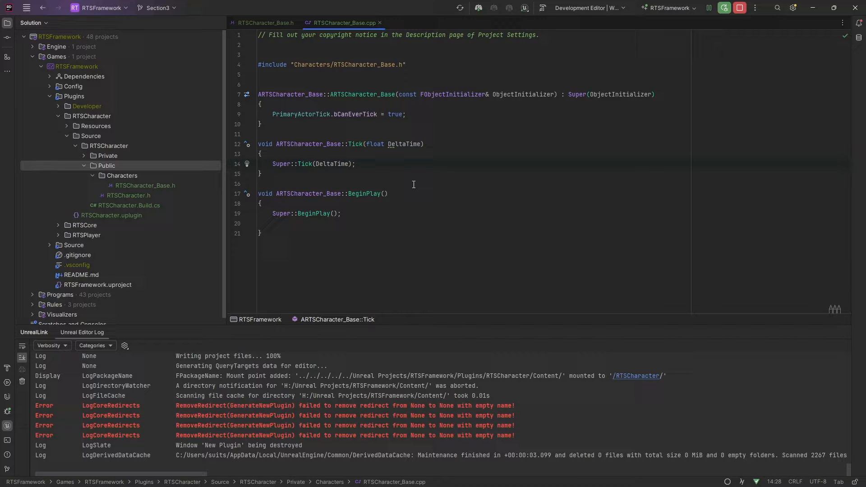
pyautogui.click(266, 23)
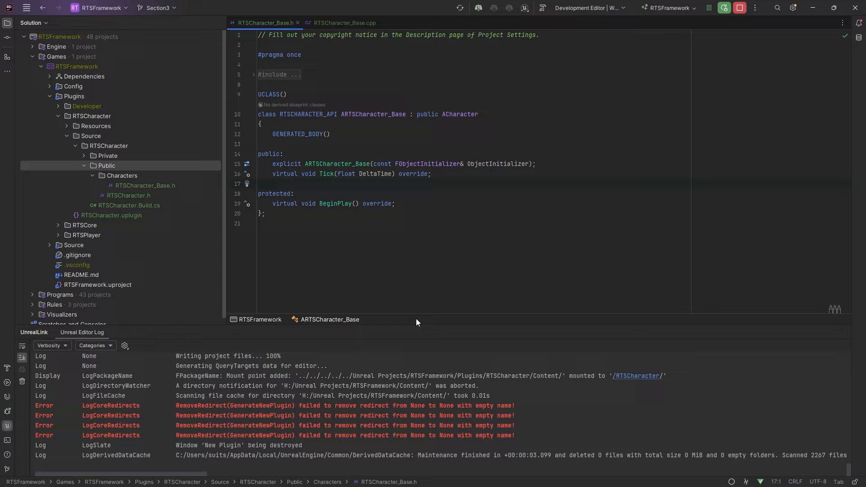
pyautogui.click(394, 203)
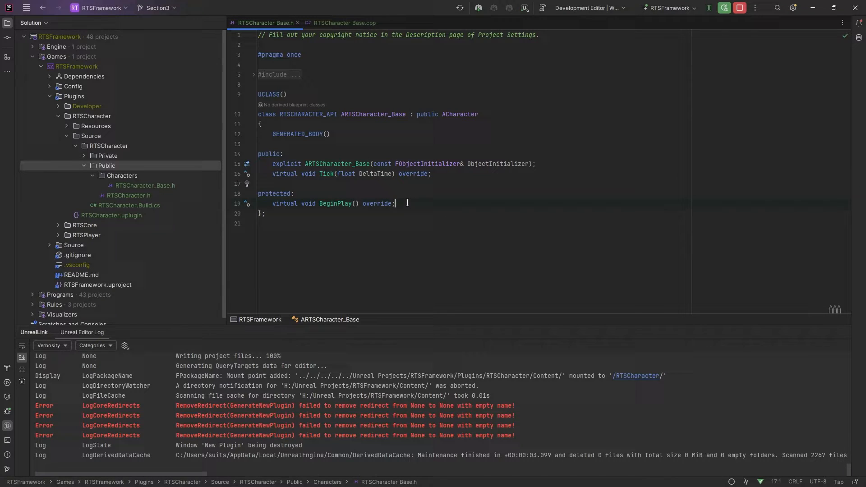
pyautogui.click(121, 176)
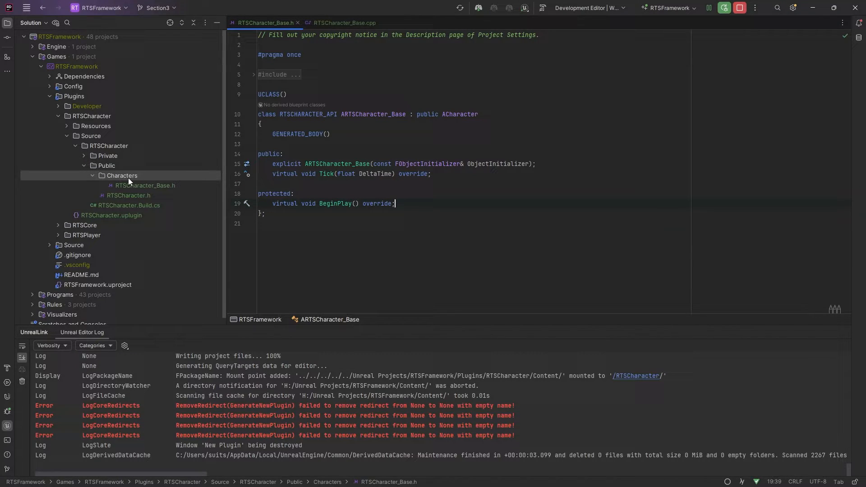
# Step: Add Unreal class RTSCharacter_Test deriving from ARTSCharacter_Base in a Test subfolder of Characters
pyautogui.rightClick(121, 176)
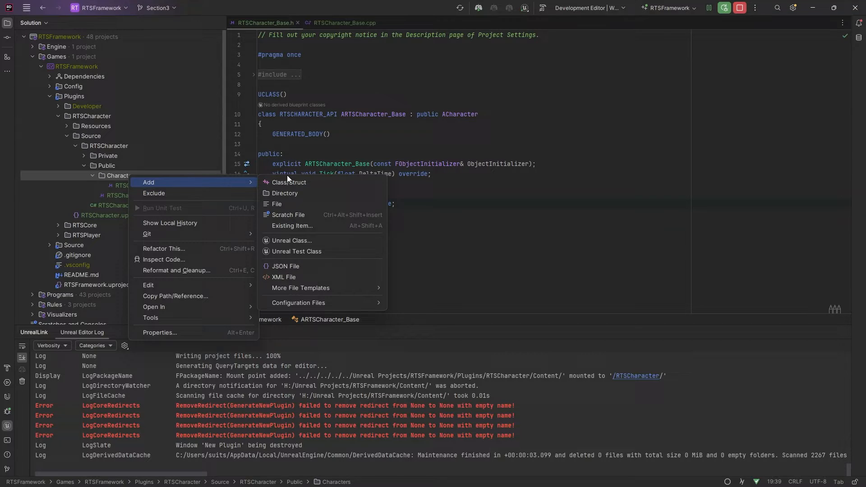
pyautogui.click(292, 241)
pyautogui.write('RTSCharacter_')
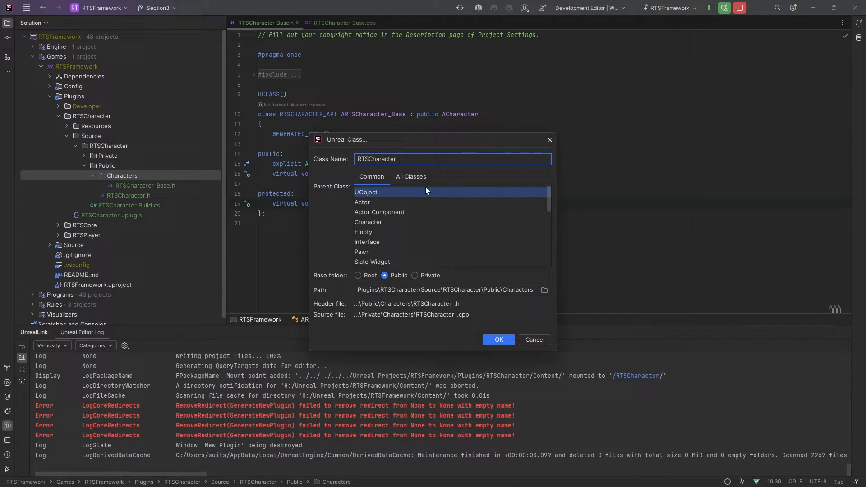
pyautogui.write('Test')
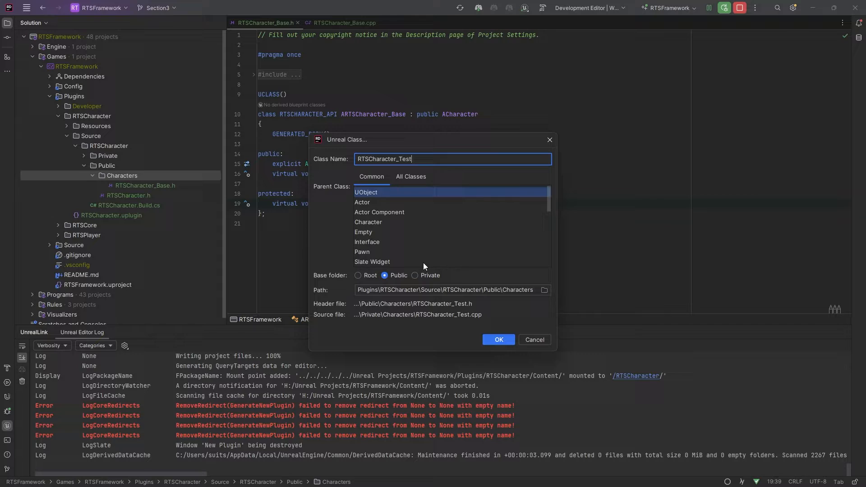
pyautogui.moveTo(470, 236)
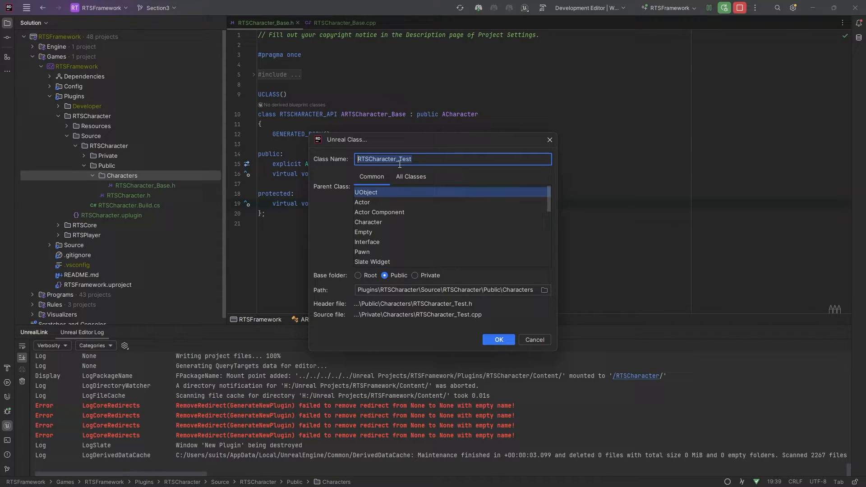
pyautogui.moveTo(408, 235)
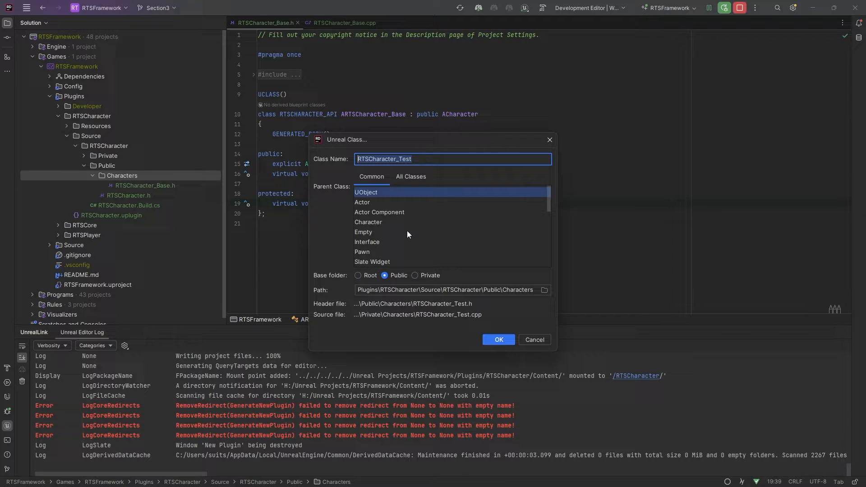
pyautogui.click(411, 176)
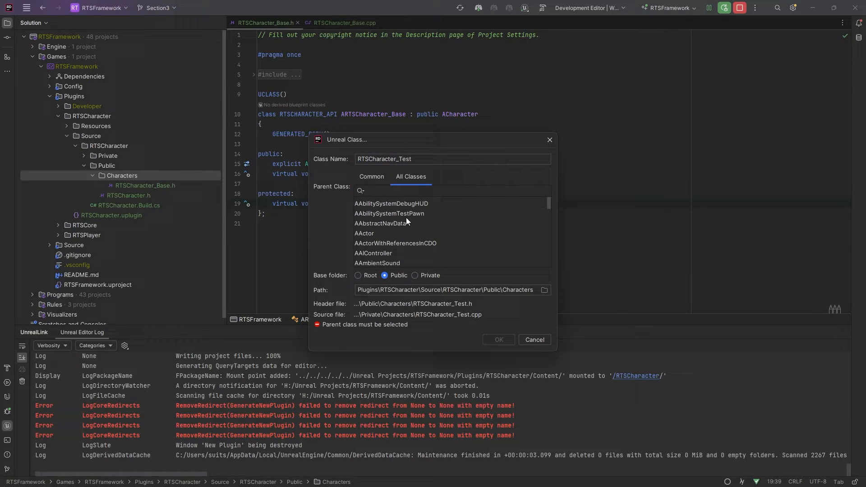
pyautogui.write('Characv')
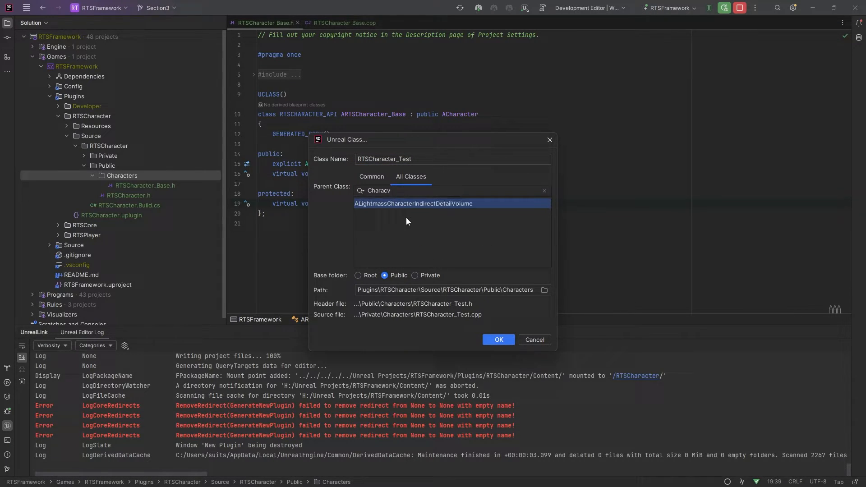
pyautogui.write('Character_')
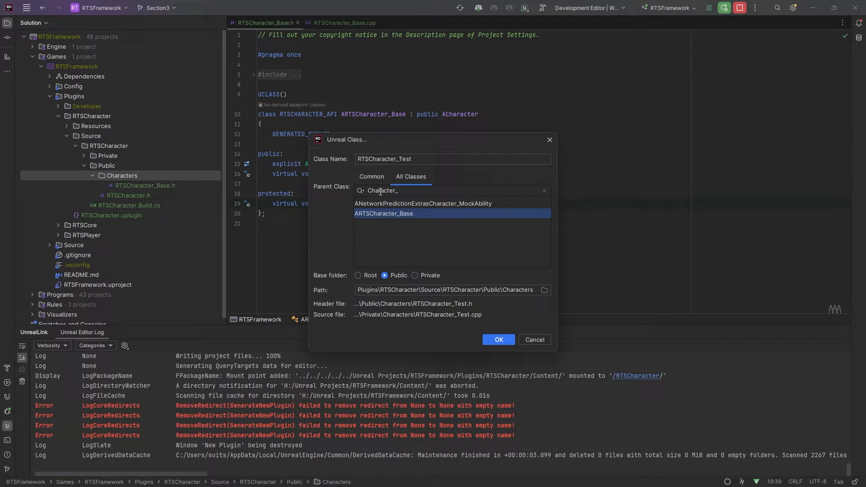
pyautogui.click(448, 291)
pyautogui.write('\\Test')
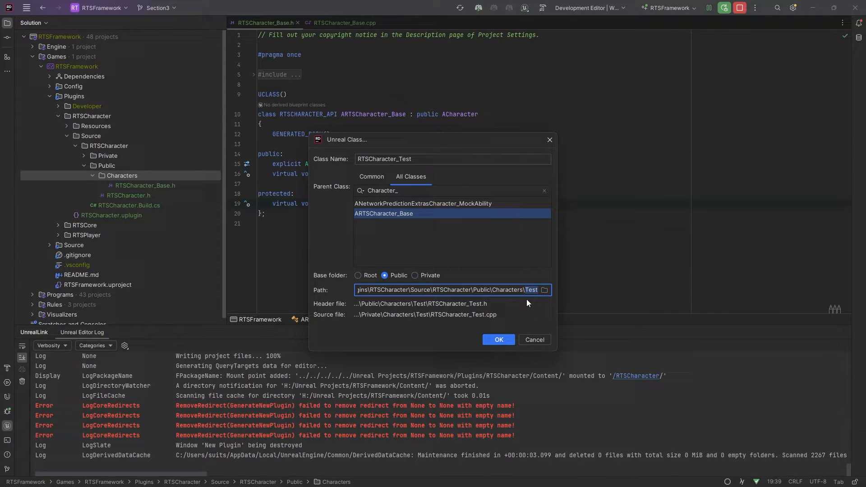
pyautogui.moveTo(498, 340)
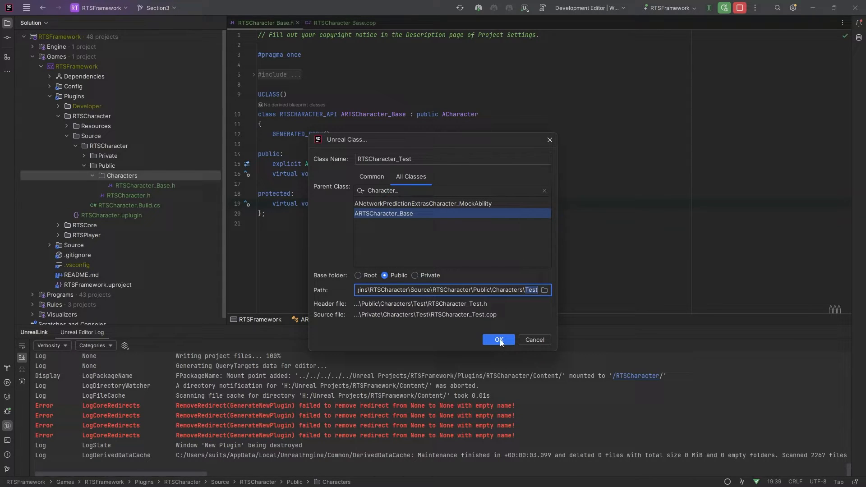
pyautogui.click(498, 340)
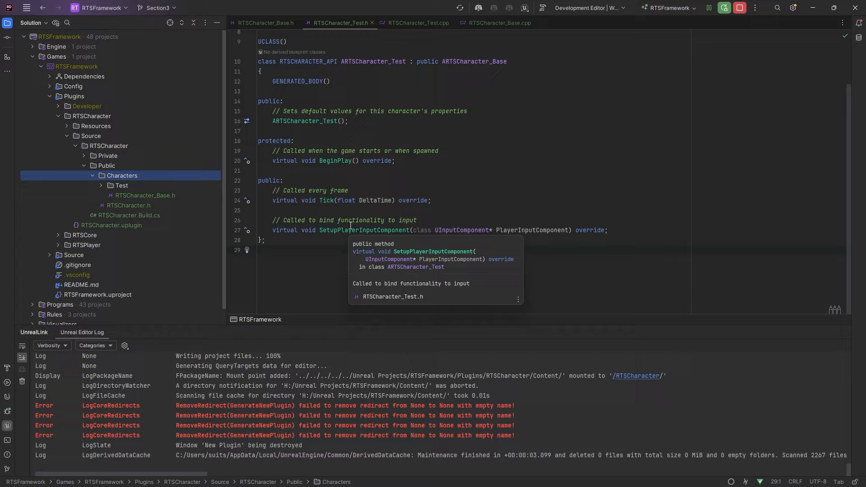
# Step: Strip comments and SetupPlayerInputComponent from RTSCharacter_Test.h, mirroring the base header's Tick/BeginPlay layout
pyautogui.click(364, 230)
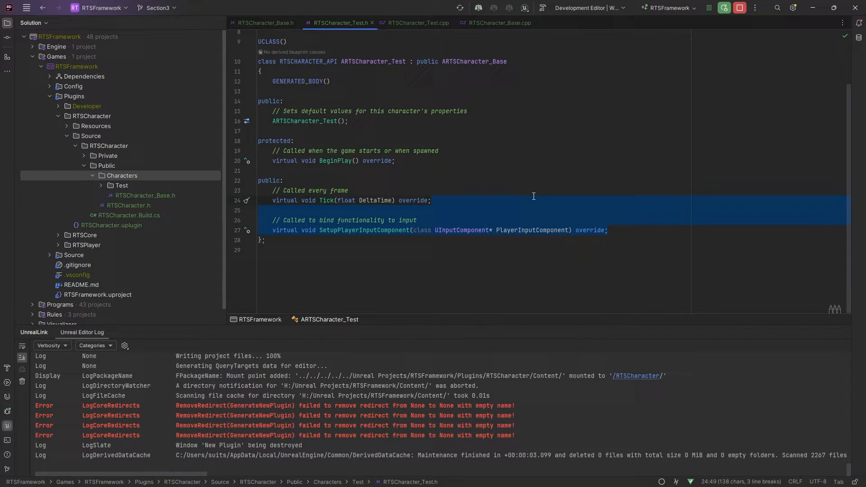
pyautogui.moveTo(461, 207)
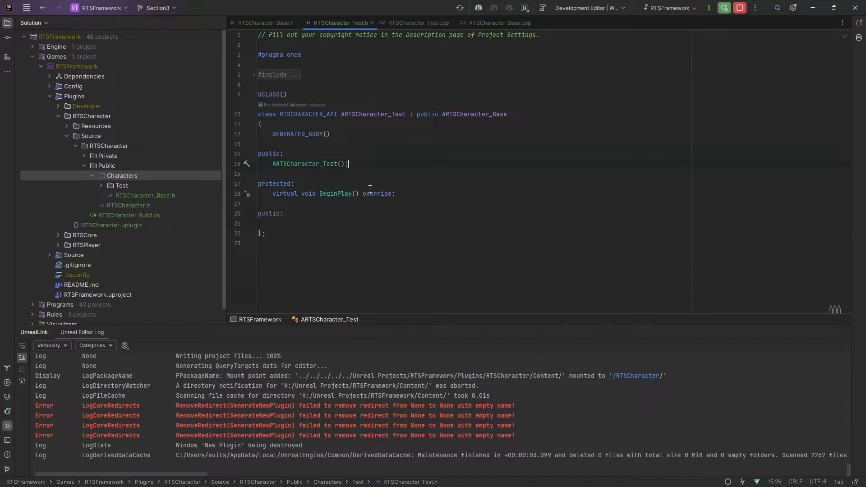
pyautogui.click(266, 23)
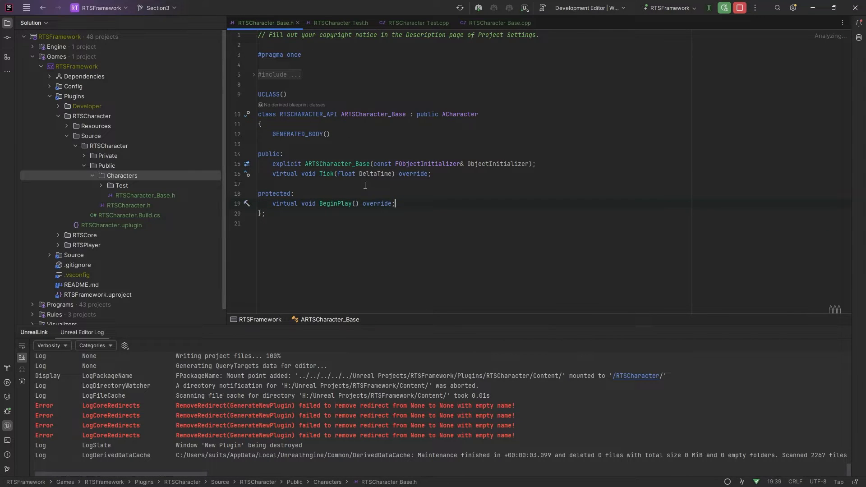
pyautogui.click(339, 23)
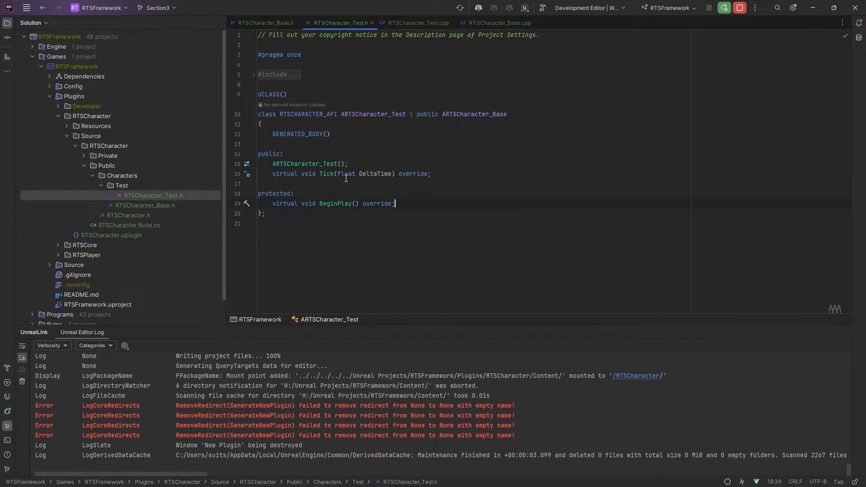
pyautogui.click(415, 22)
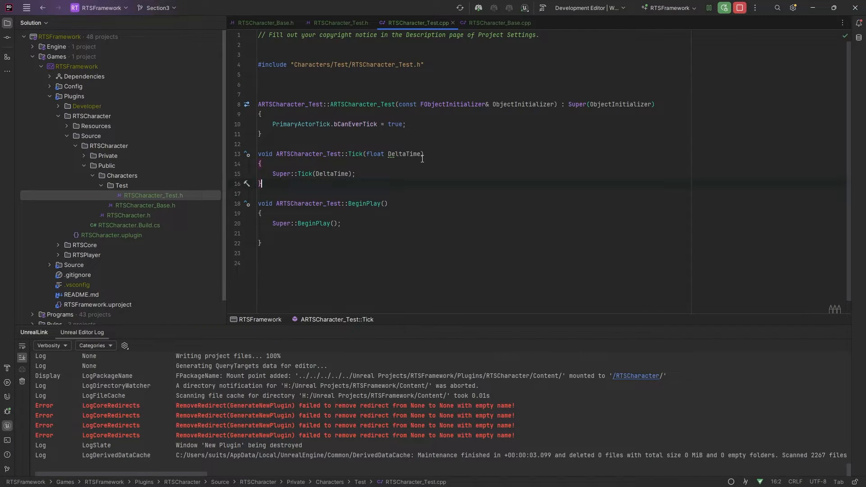
# Step: Tidy RTSCharacter_Test.cpp to an ObjectInitializer constructor with ticking plus Tick and BeginPlay
pyautogui.click(258, 84)
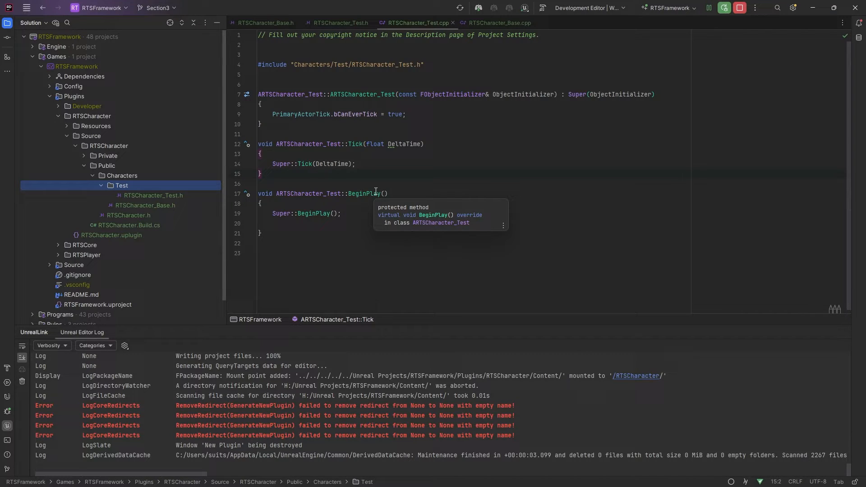
pyautogui.click(401, 214)
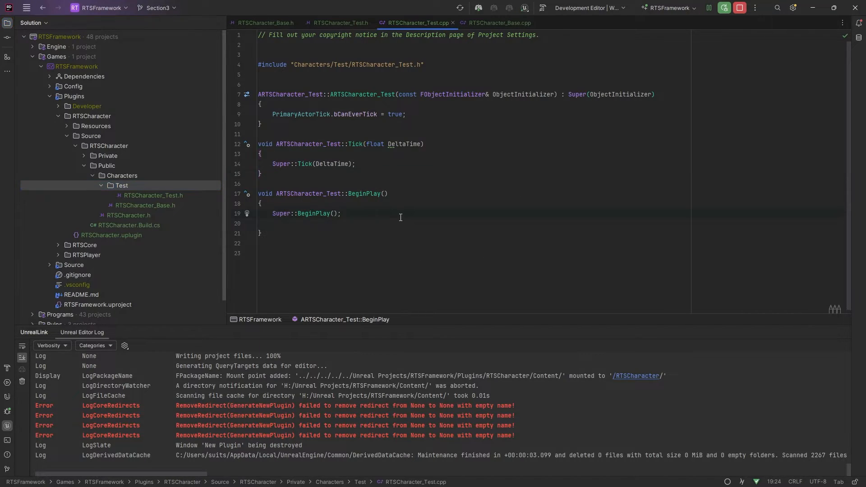
pyautogui.click(342, 214)
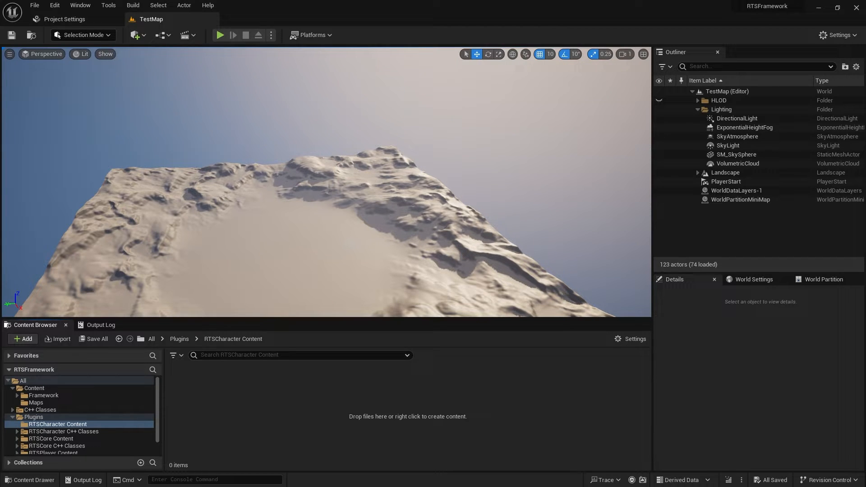
pyautogui.moveTo(23, 339)
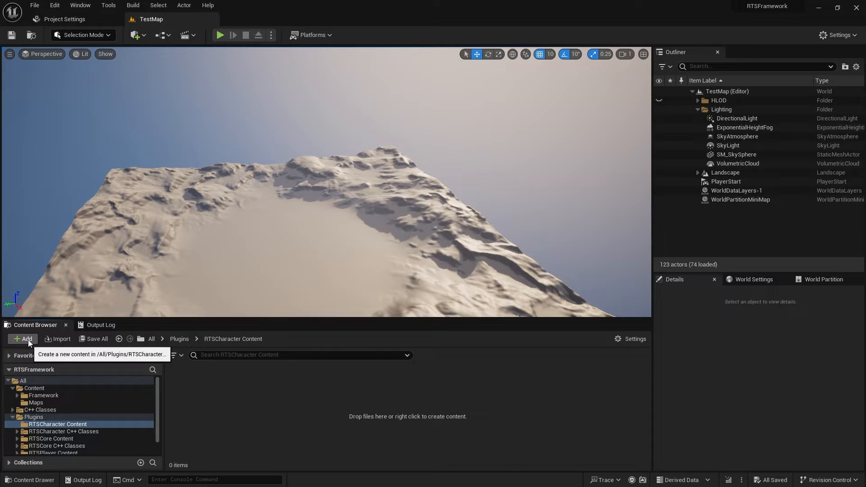
pyautogui.click(23, 338)
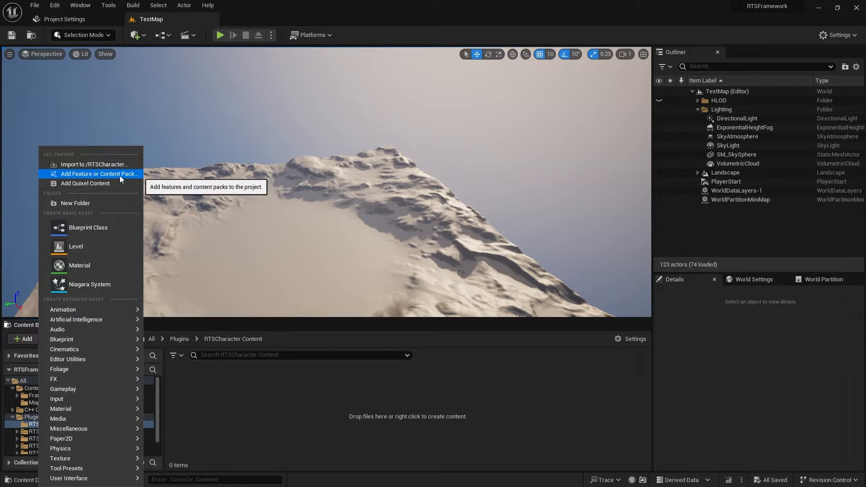
pyautogui.click(99, 173)
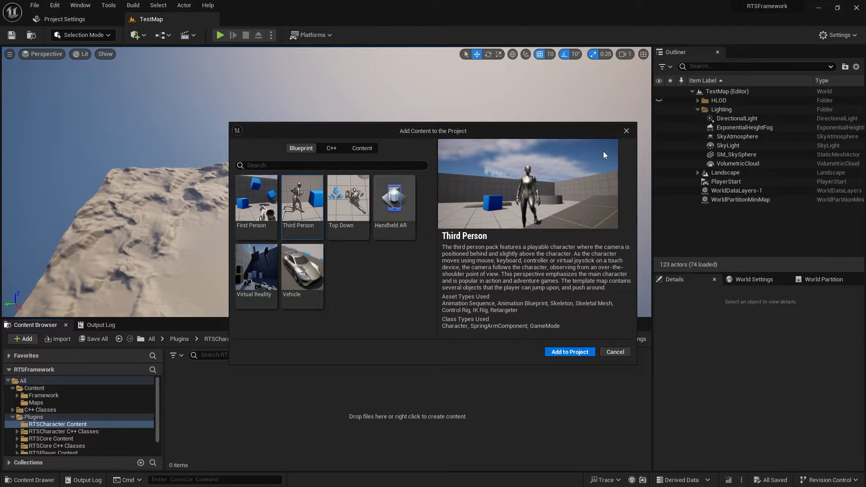
pyautogui.moveTo(666, 370)
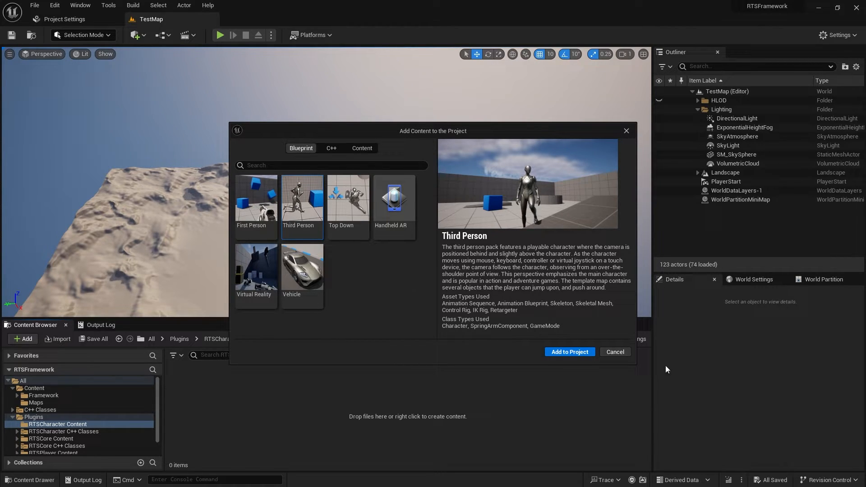
pyautogui.click(614, 352)
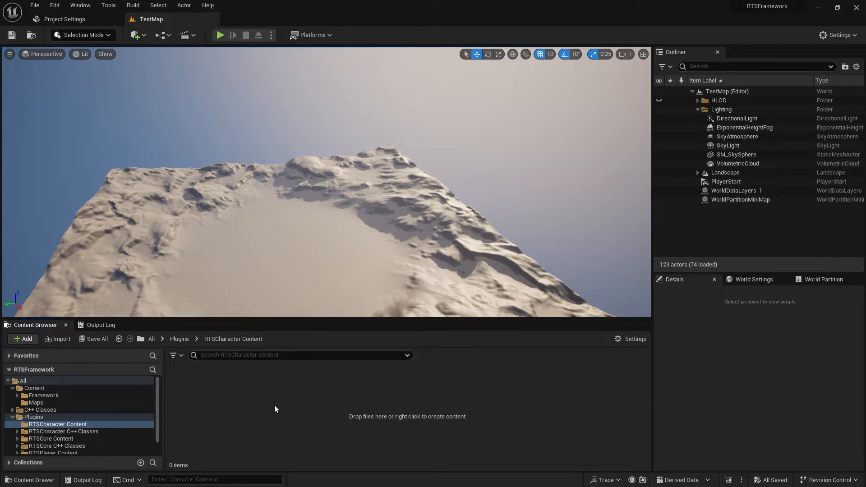
pyautogui.moveTo(225, 428)
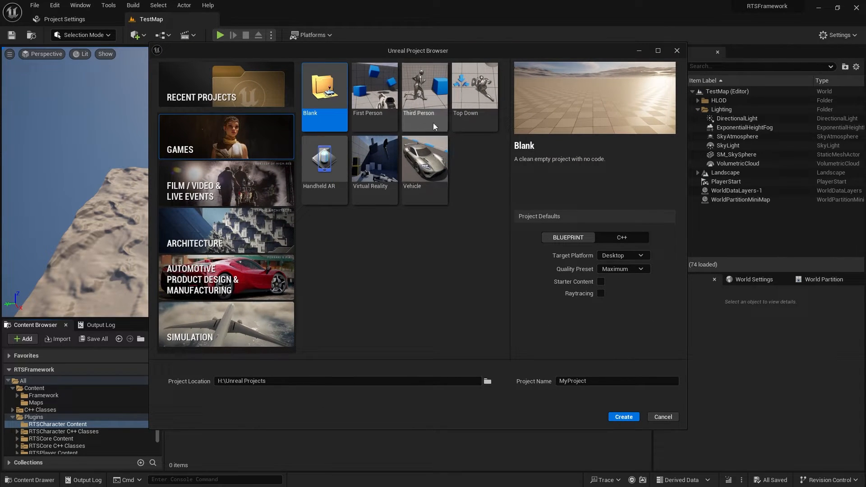
pyautogui.moveTo(321, 192)
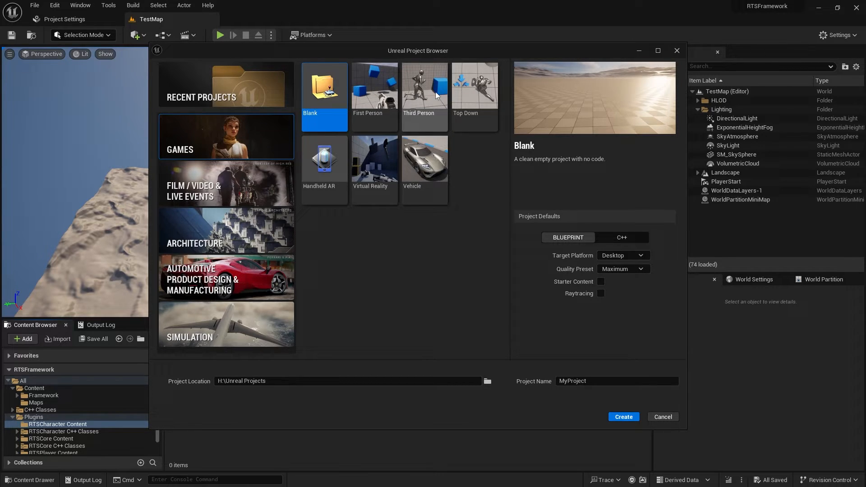
# Step: Choose the Third Person template for the new ThirdPersonCharacter C++ project
pyautogui.click(424, 88)
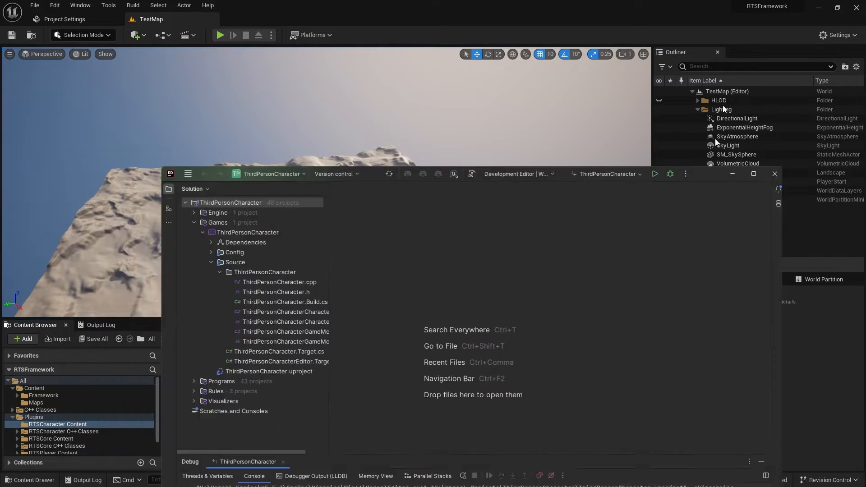
# Step: Run the ThirdPersonCharacter solution to launch its Unreal Editor on ThirdPersonMap
pyautogui.click(752, 174)
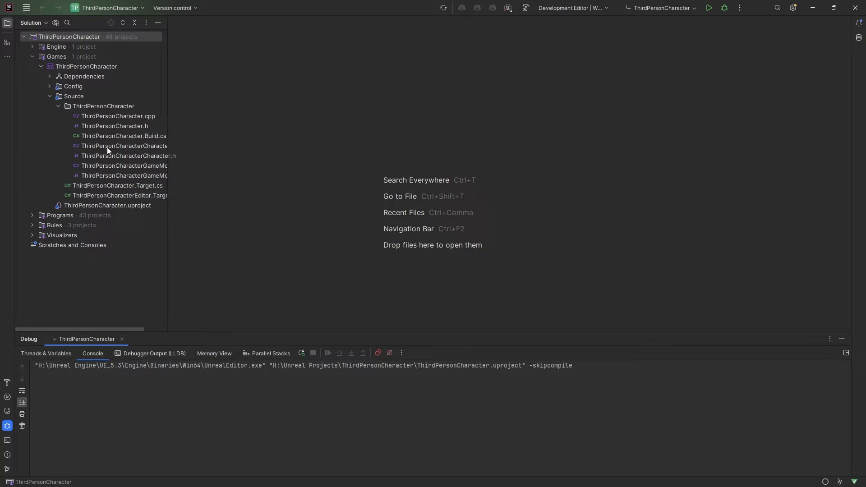
pyautogui.click(117, 116)
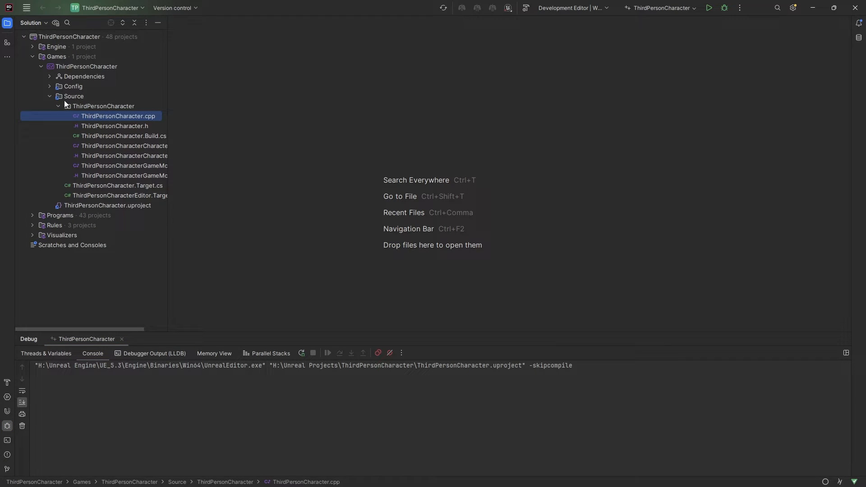
pyautogui.moveTo(703, 42)
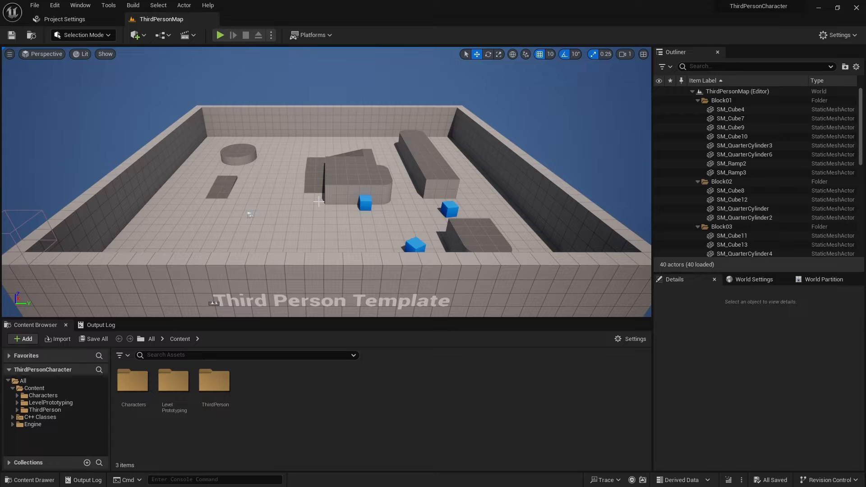
# Step: Start migrating the Characters content folder and accept the asset report
pyautogui.click(41, 396)
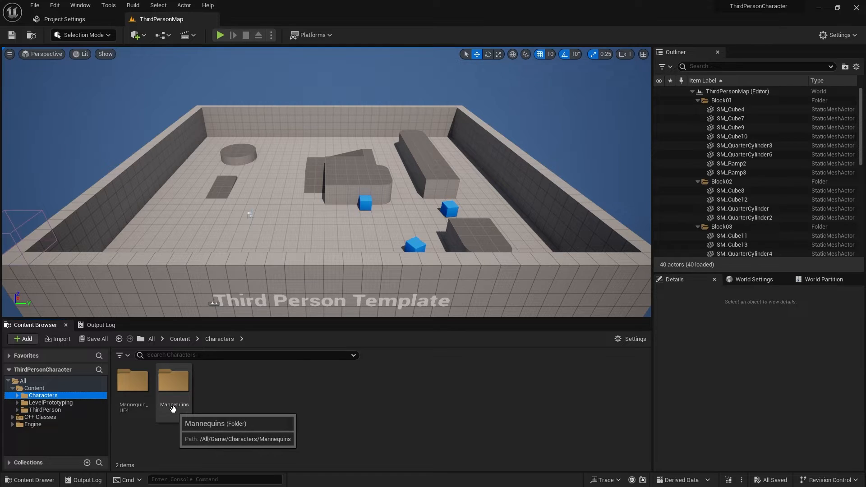
pyautogui.rightClick(42, 396)
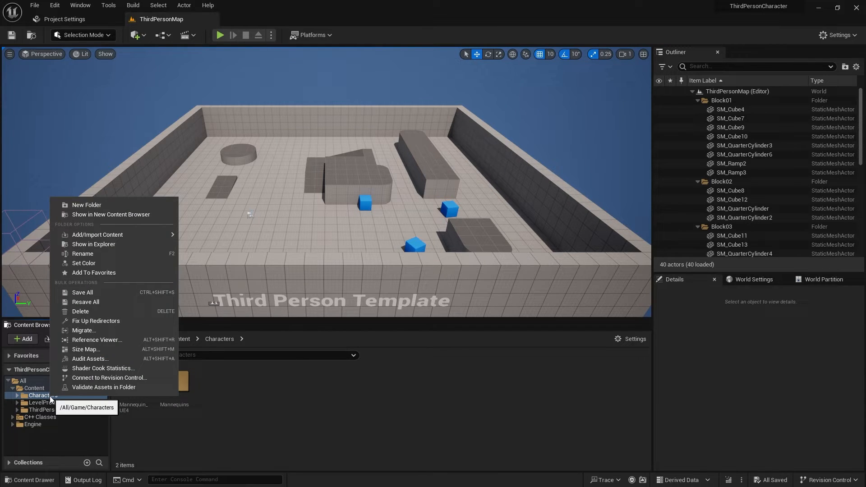
pyautogui.click(84, 330)
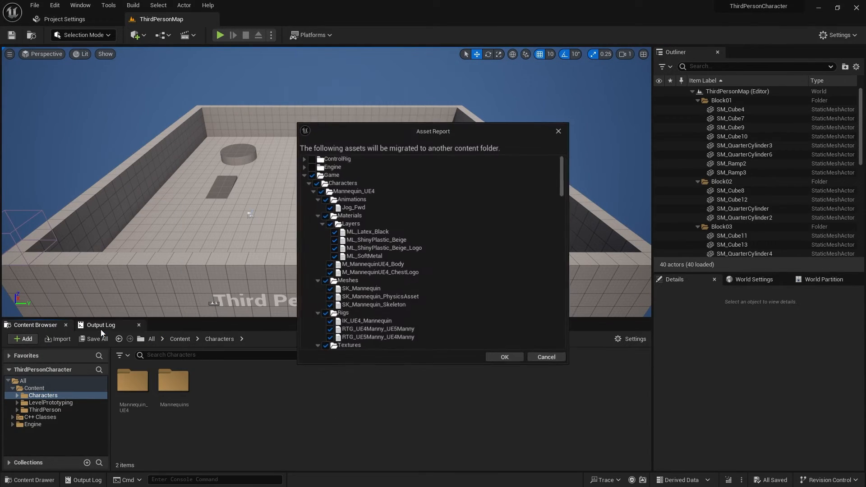
pyautogui.scroll(-3)
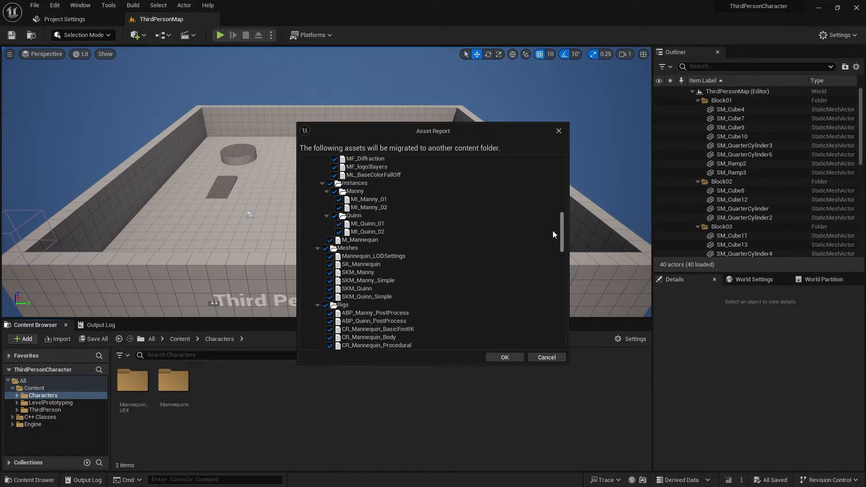
pyautogui.scroll(3)
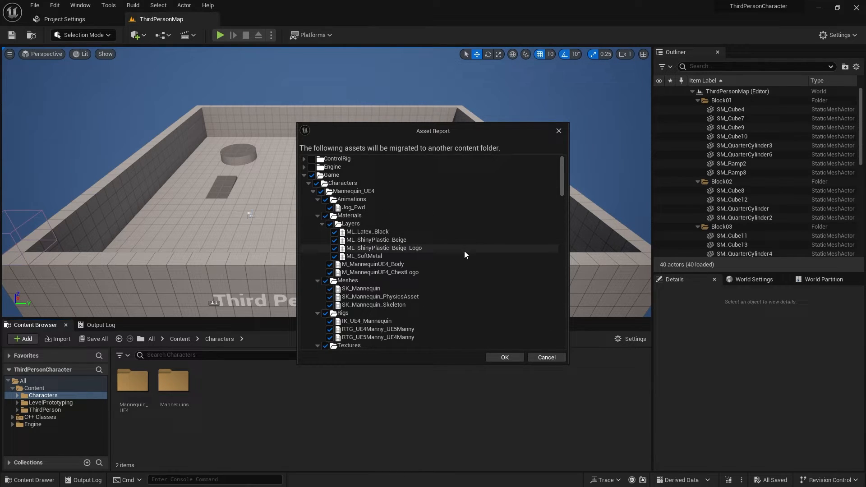
pyautogui.moveTo(561, 264)
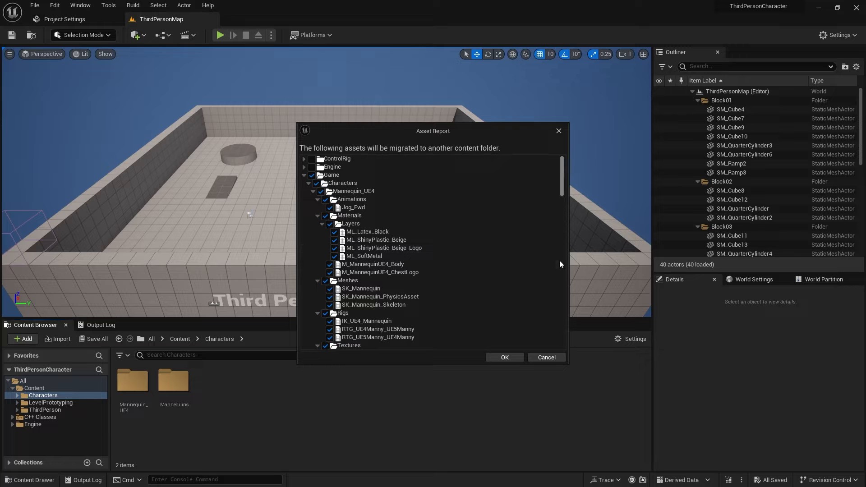
pyautogui.click(503, 358)
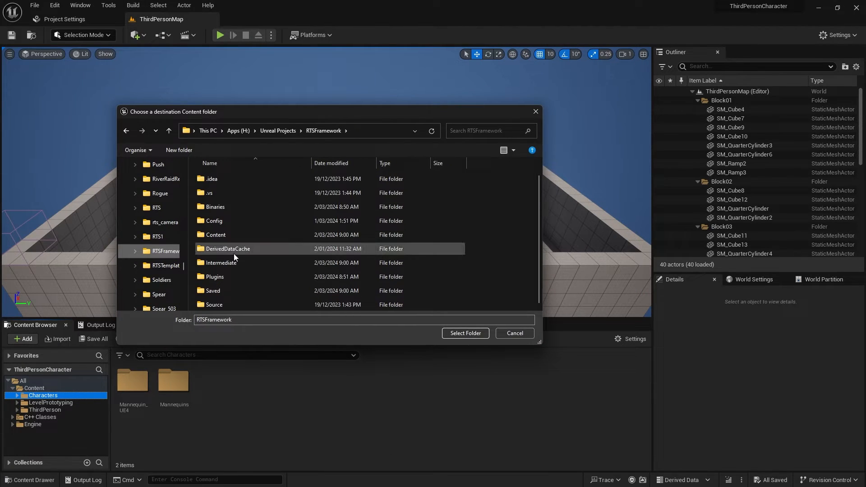
# Step: Select RTSFramework/Plugins/RTSCharacter/Content as the migration destination
pyautogui.click(216, 276)
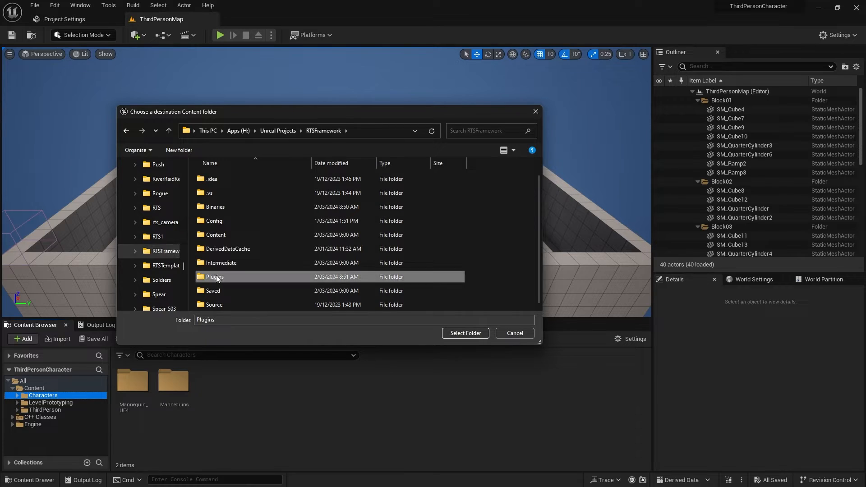
pyautogui.doubleClick(216, 277)
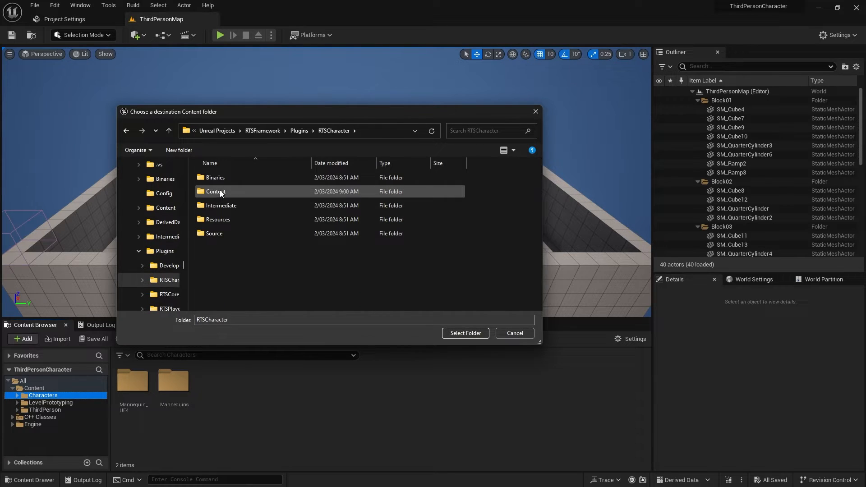
pyautogui.doubleClick(216, 191)
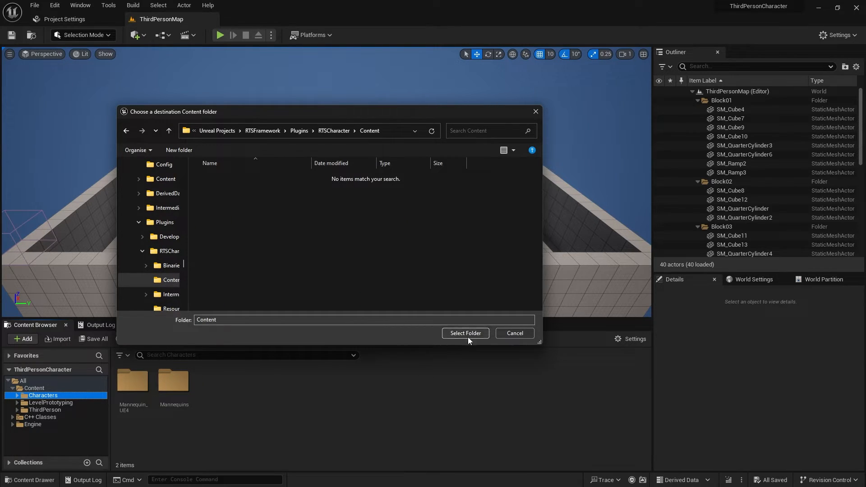
pyautogui.click(465, 333)
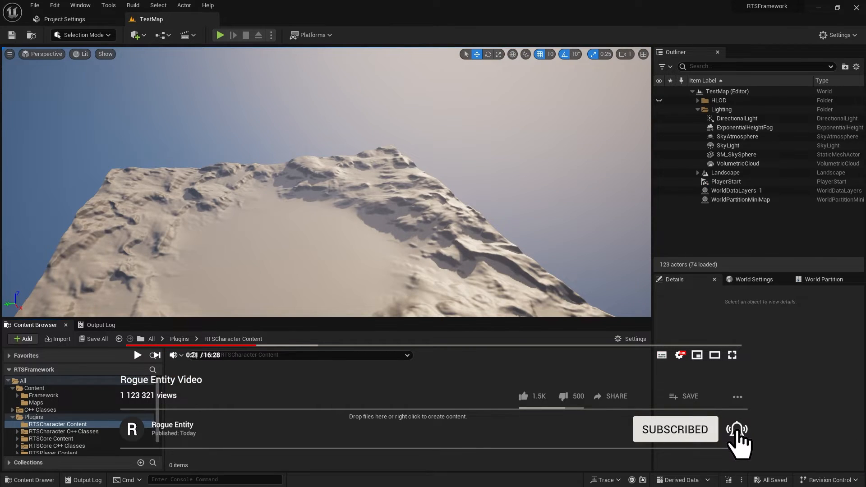
# Step: Browse the migrated Characters and Mannequins folders inside the RTSCharacter plugin content
pyautogui.click(57, 424)
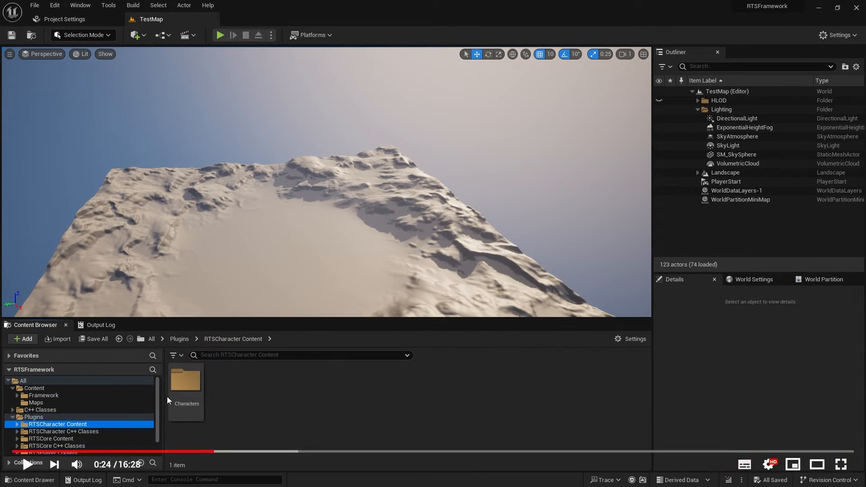
pyautogui.doubleClick(186, 380)
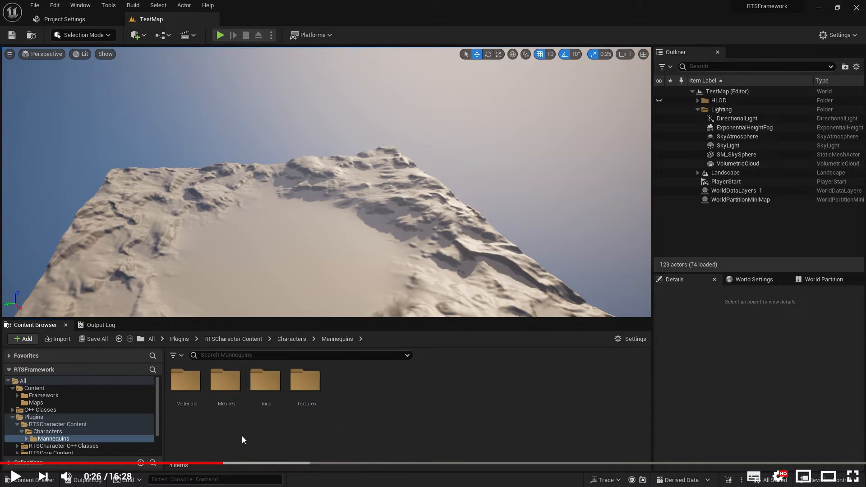
pyautogui.click(291, 339)
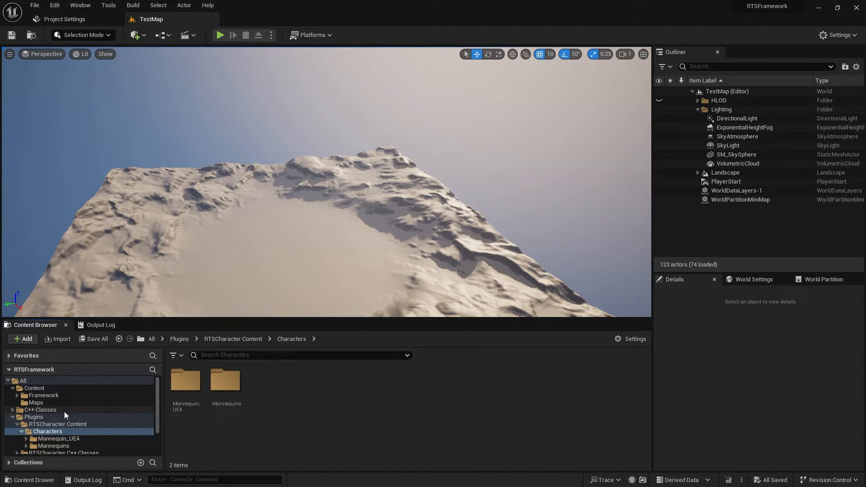
pyautogui.scroll(-3)
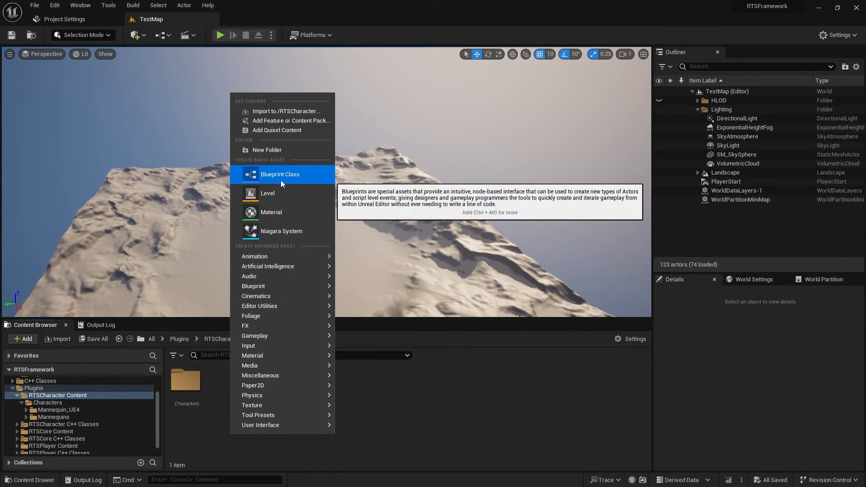
# Step: Create Blueprint Class B_TestCharacter from RTSCharacter_Test and a new Blueprints folder for it
pyautogui.click(279, 174)
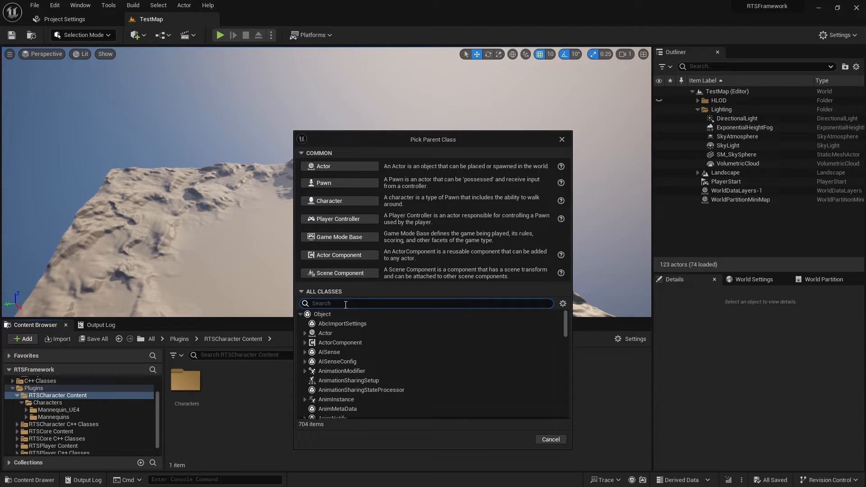
pyautogui.write('rtscha')
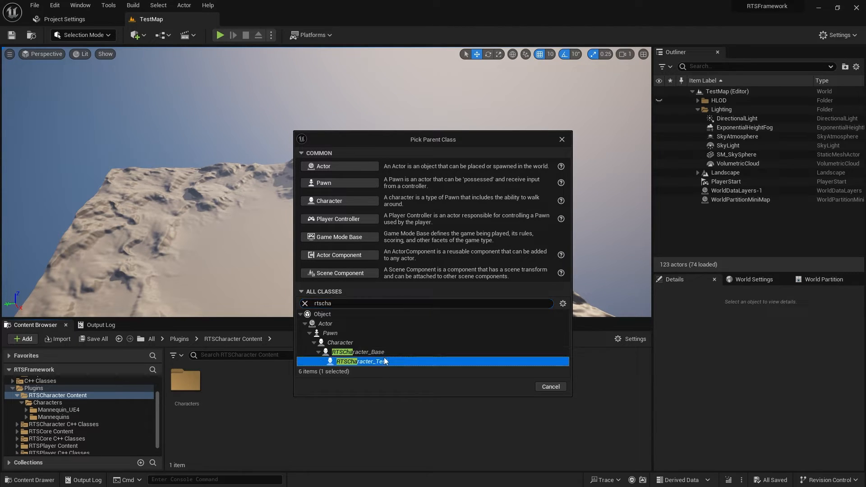
pyautogui.doubleClick(361, 361)
pyautogui.write('B_TestCharacter')
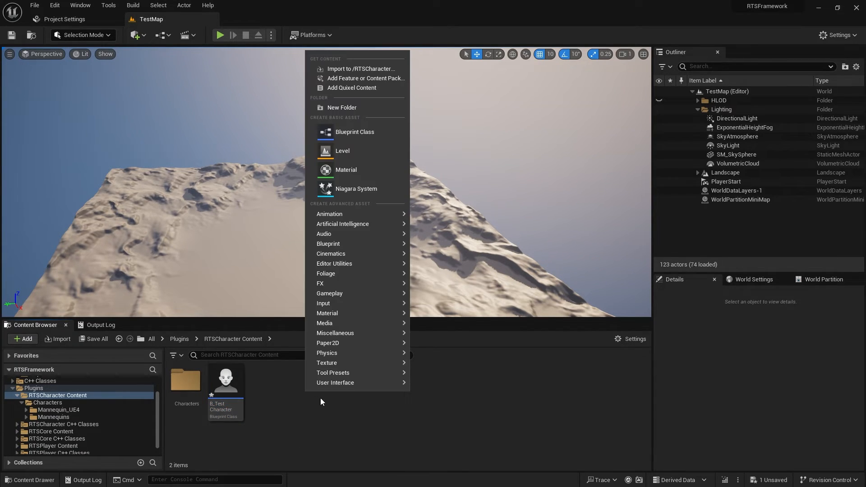
pyautogui.click(354, 132)
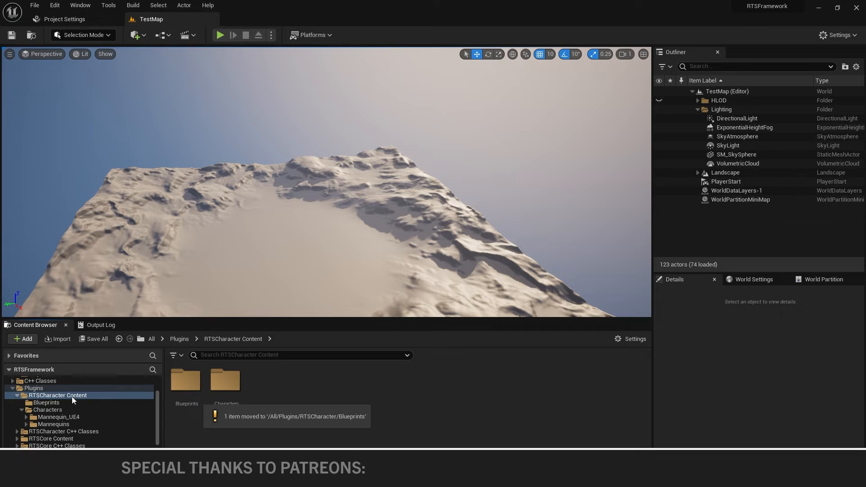
pyautogui.rightClick(47, 410)
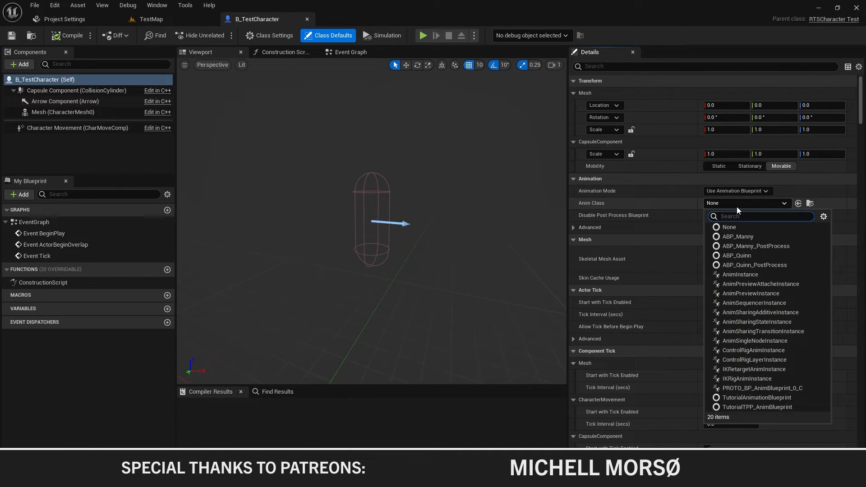
pyautogui.moveTo(752, 238)
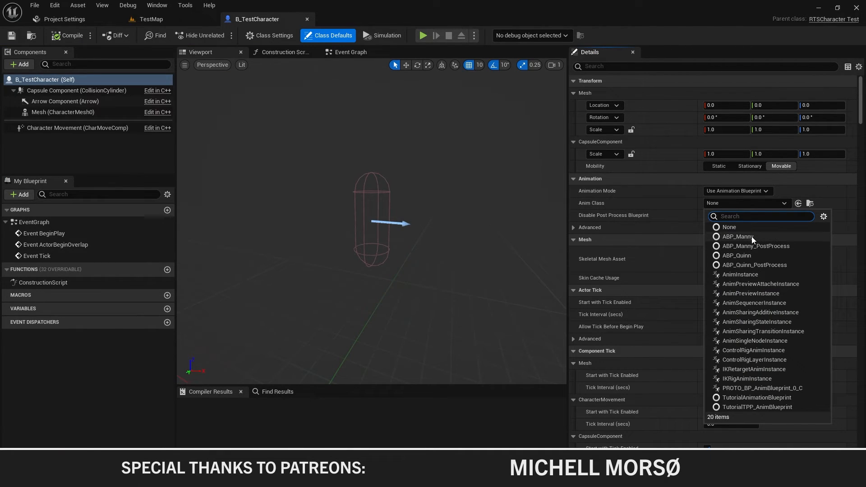
# Step: Set the Anim Class to ABP_Manny and the Skeletal Mesh to SKM_Manny_Simple
pyautogui.click(738, 236)
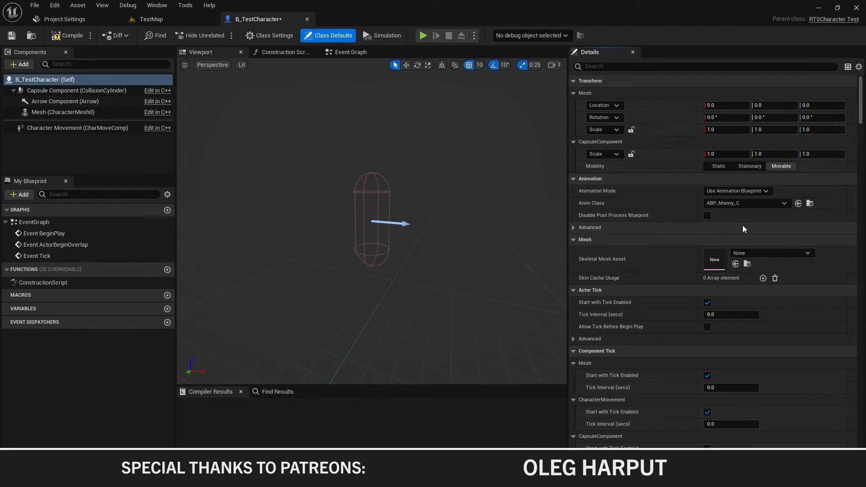
pyautogui.click(807, 253)
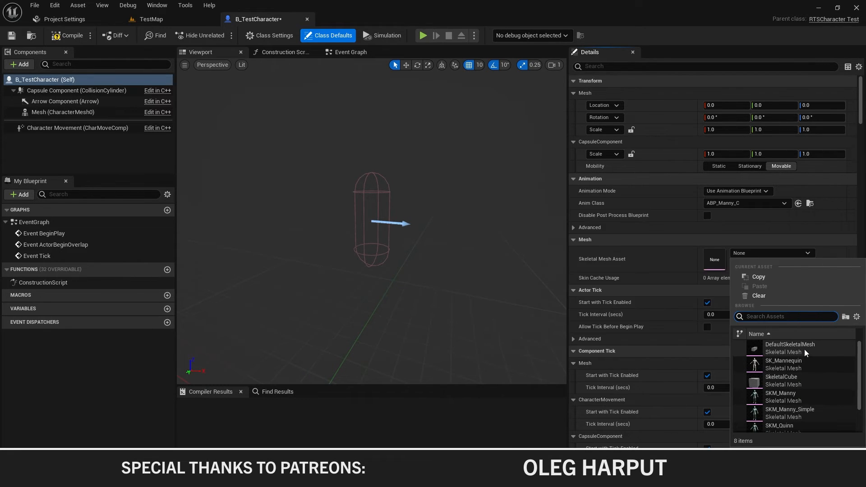
pyautogui.moveTo(789, 413)
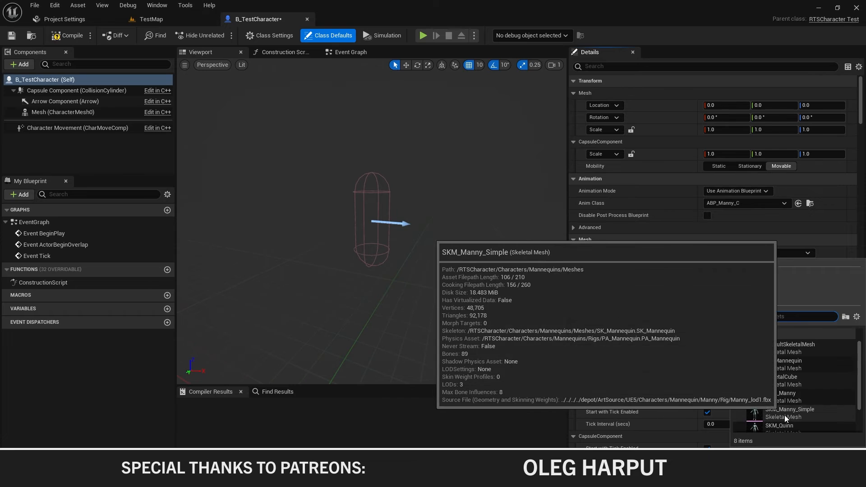
pyautogui.click(790, 413)
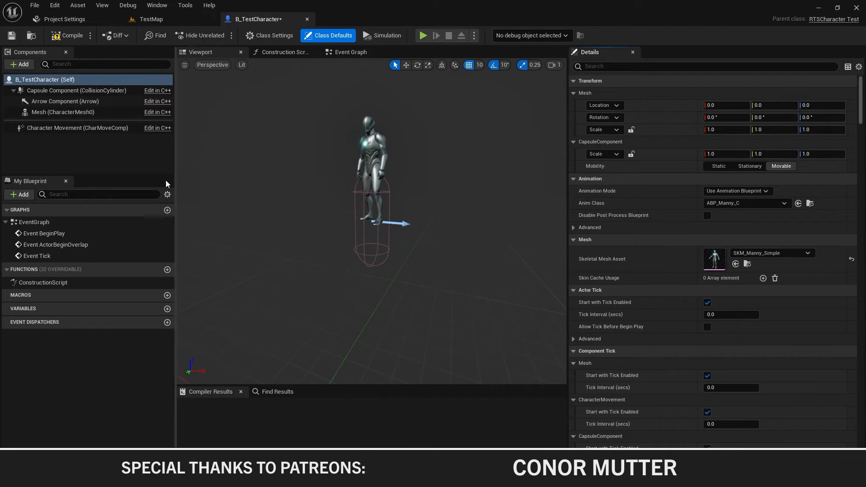
# Step: Seat the mesh in the capsule at Location Z -89, Rotation Z -90, and compile the blueprint
pyautogui.click(64, 112)
pyautogui.write('90')
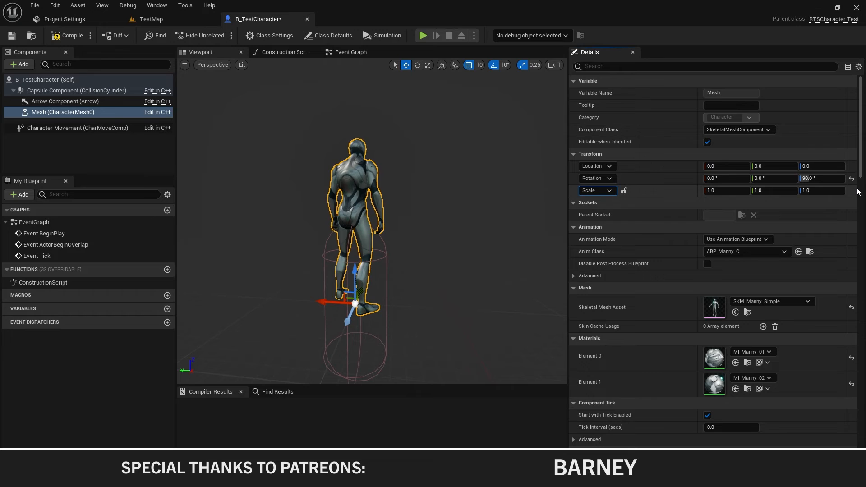
pyautogui.moveTo(455, 65)
pyautogui.write('-89')
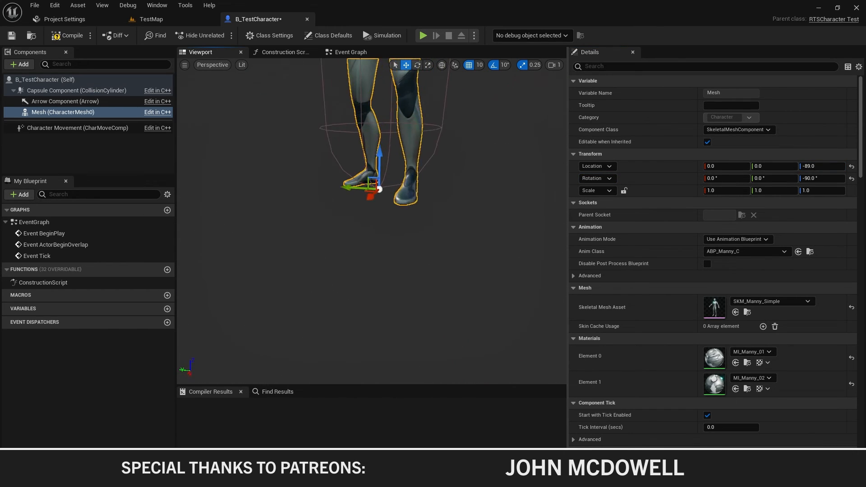
pyautogui.scroll(-3)
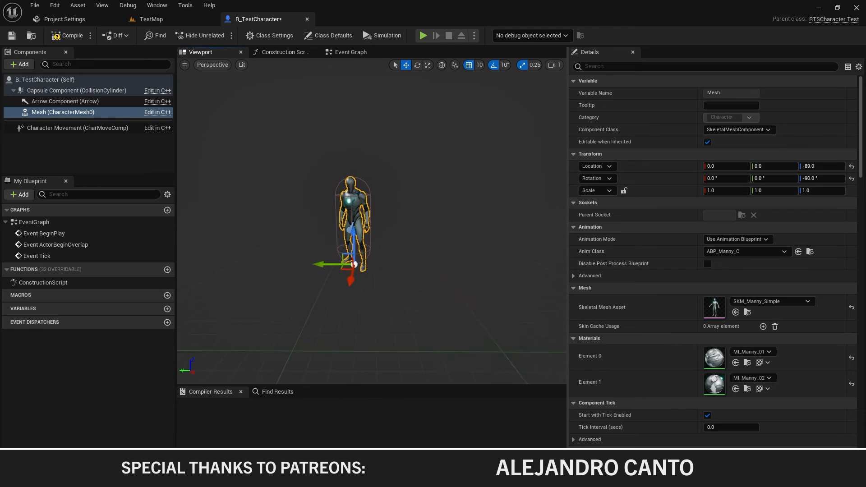
pyautogui.click(71, 35)
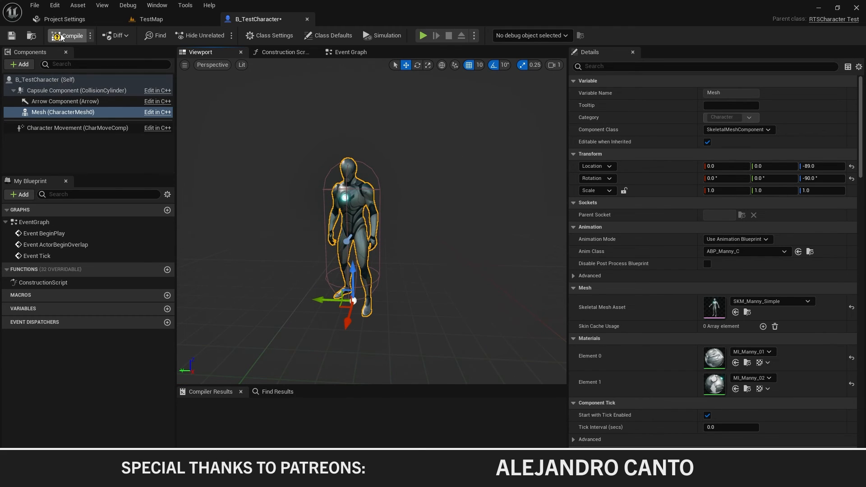
pyautogui.click(150, 19)
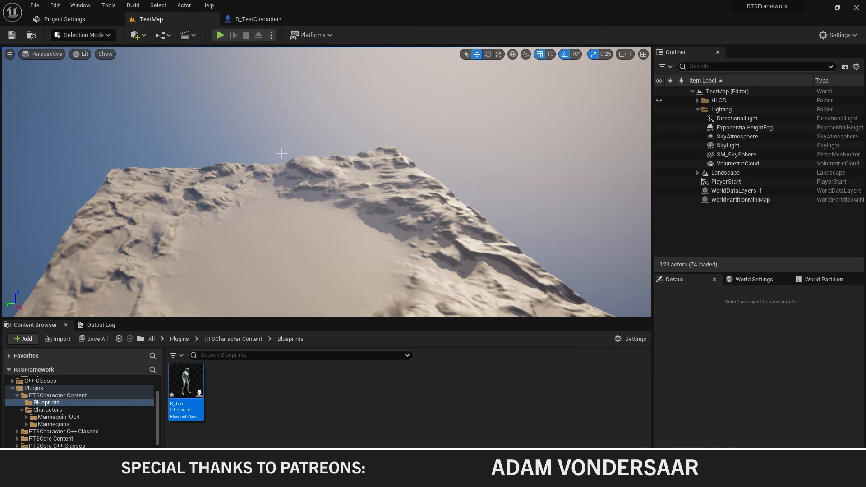
# Step: Save the B_TestCharacter blueprint
pyautogui.click(276, 434)
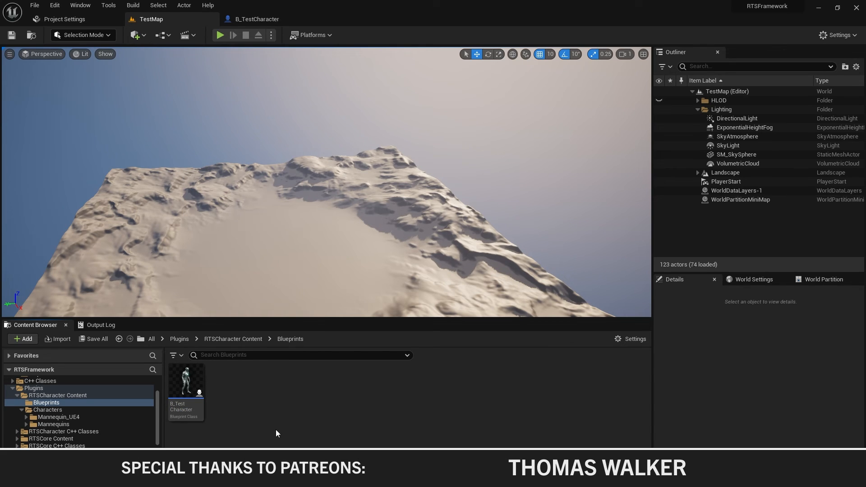
pyautogui.moveTo(360, 395)
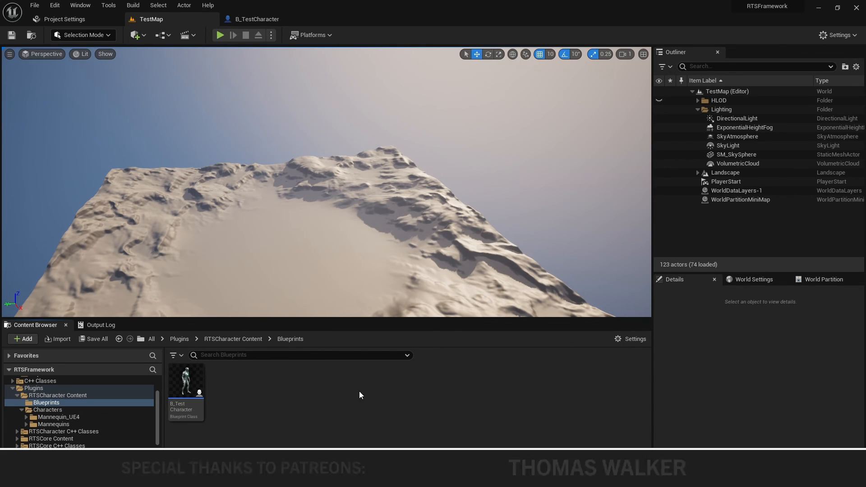